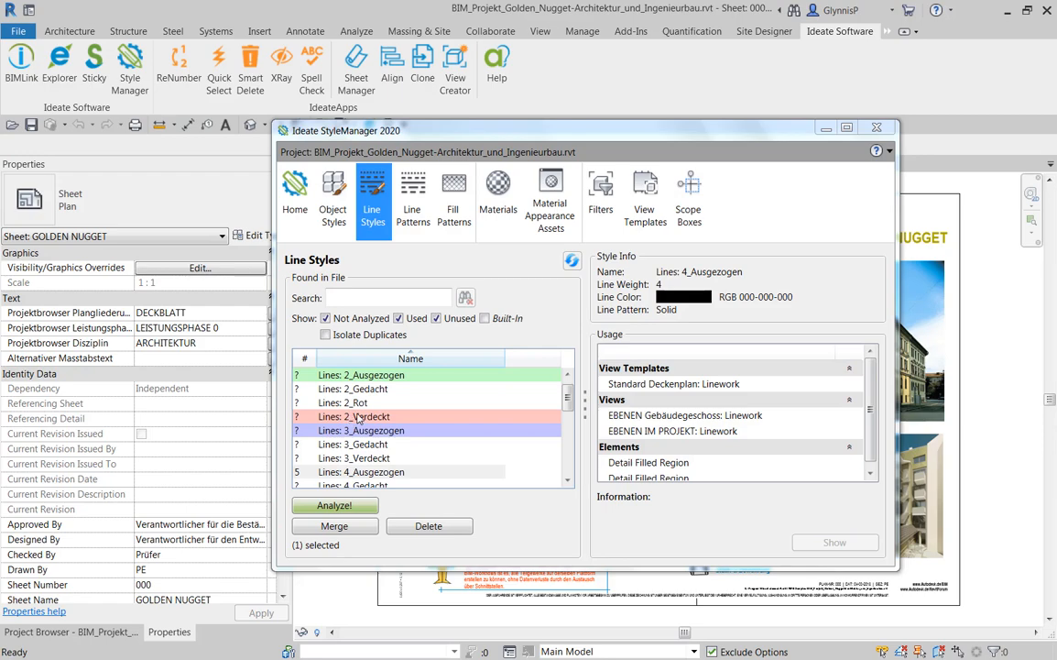
Check where the Lines: 2_Rot line style is used and view one usage's details
click(334, 506)
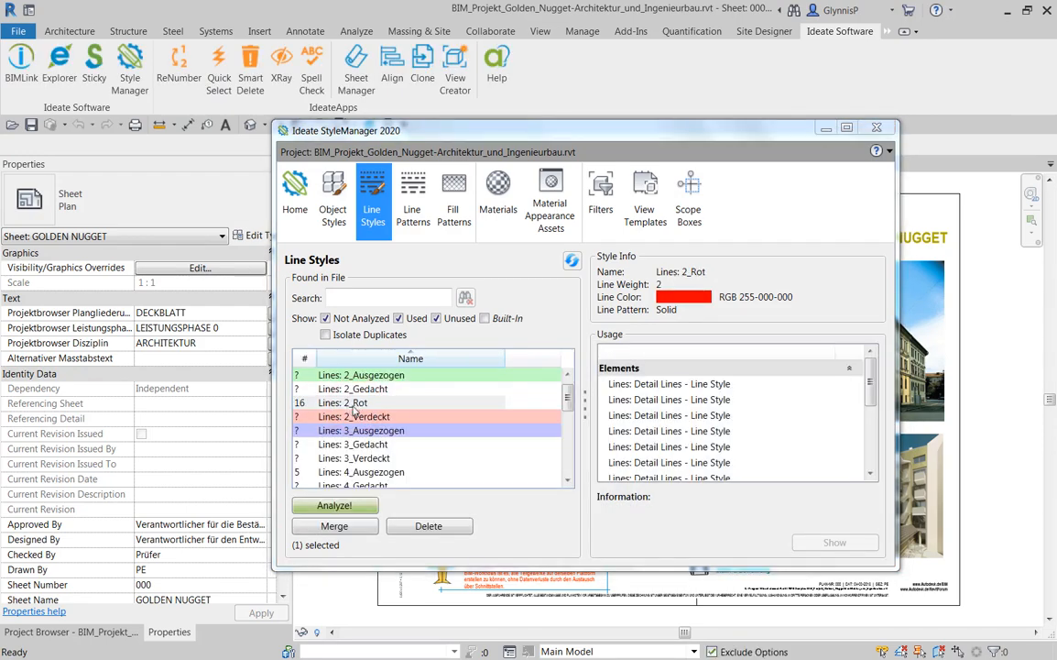
click(669, 399)
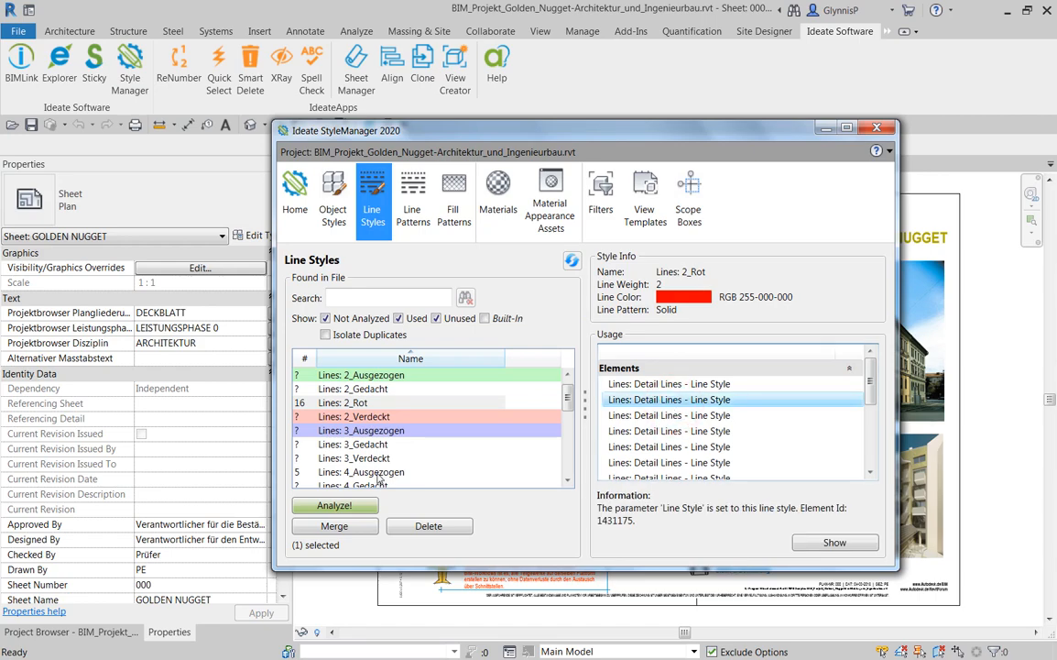
Check usages of Lines: 4_Ausgezogen and jump to its Detail Filled Region in the model
click(377, 473)
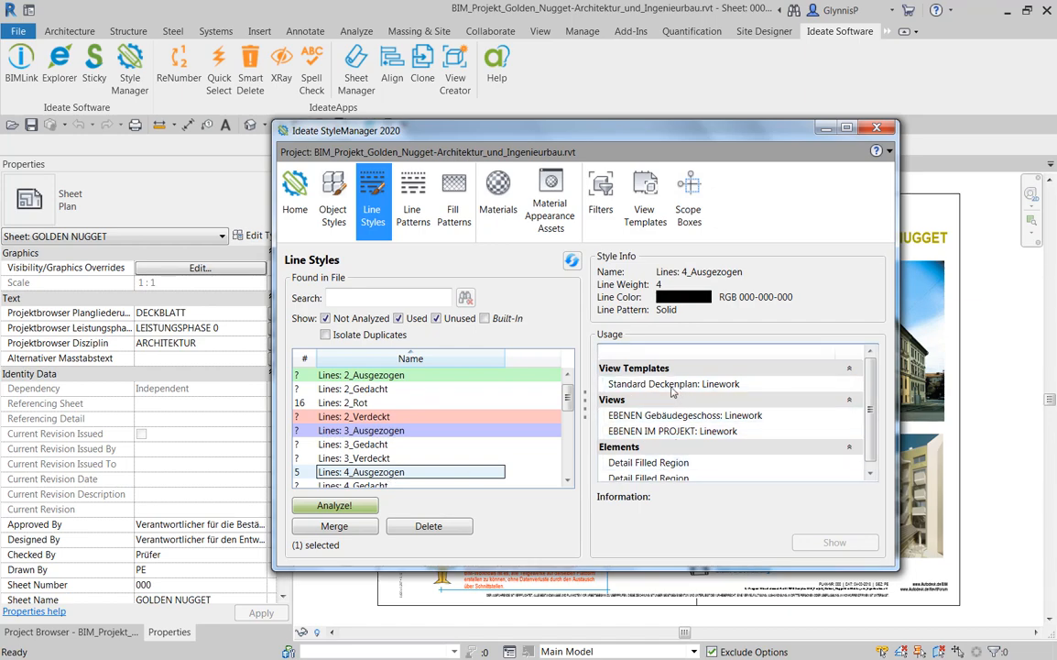
scroll(down, 3)
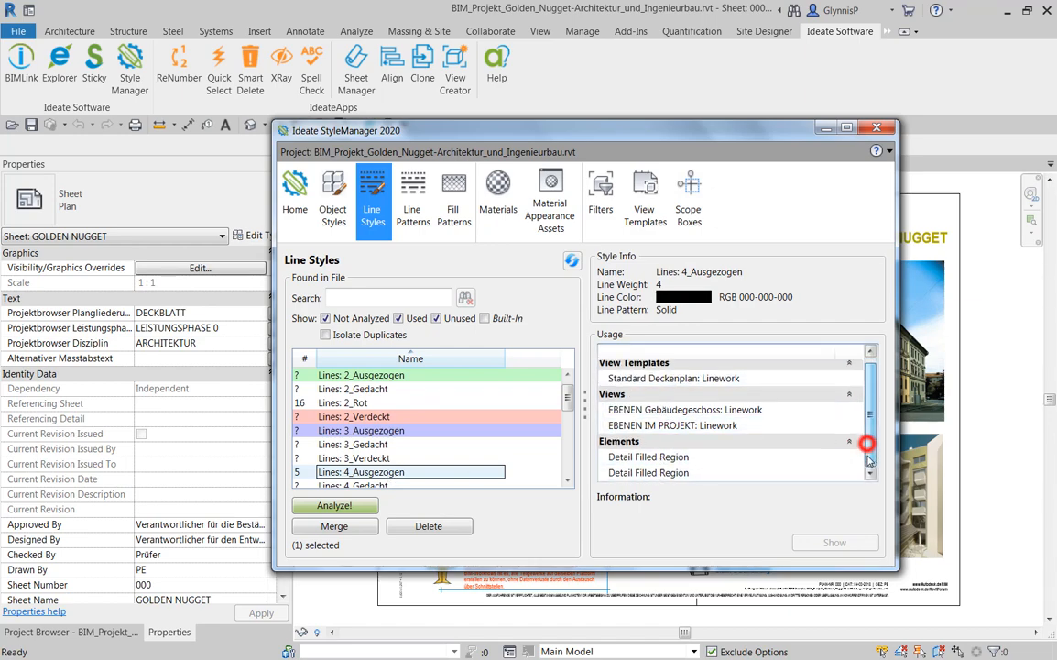
click(649, 456)
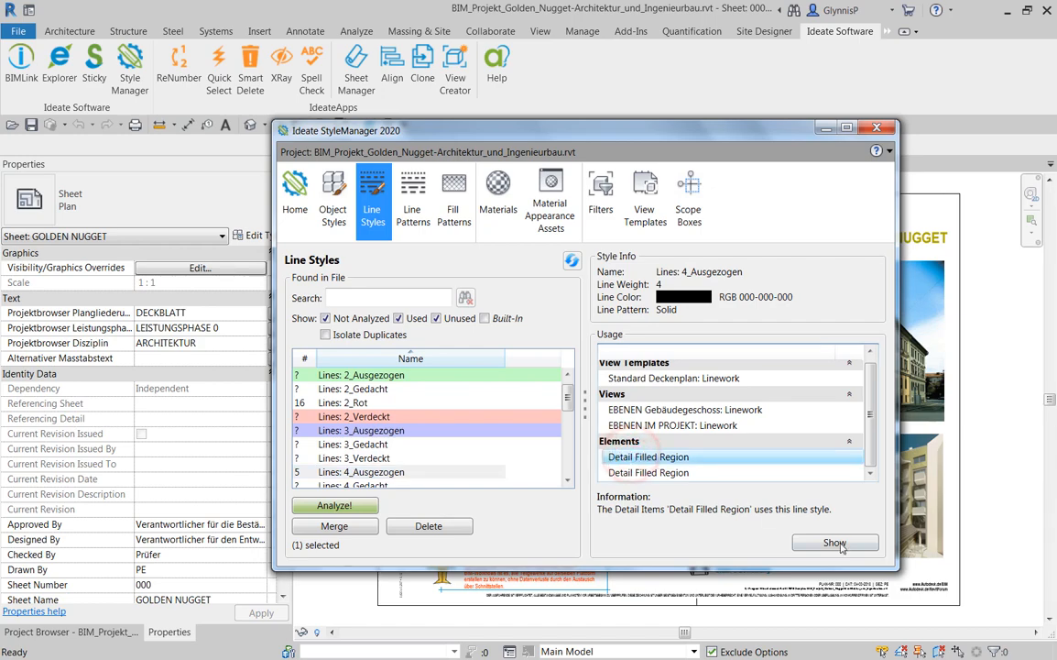
click(836, 543)
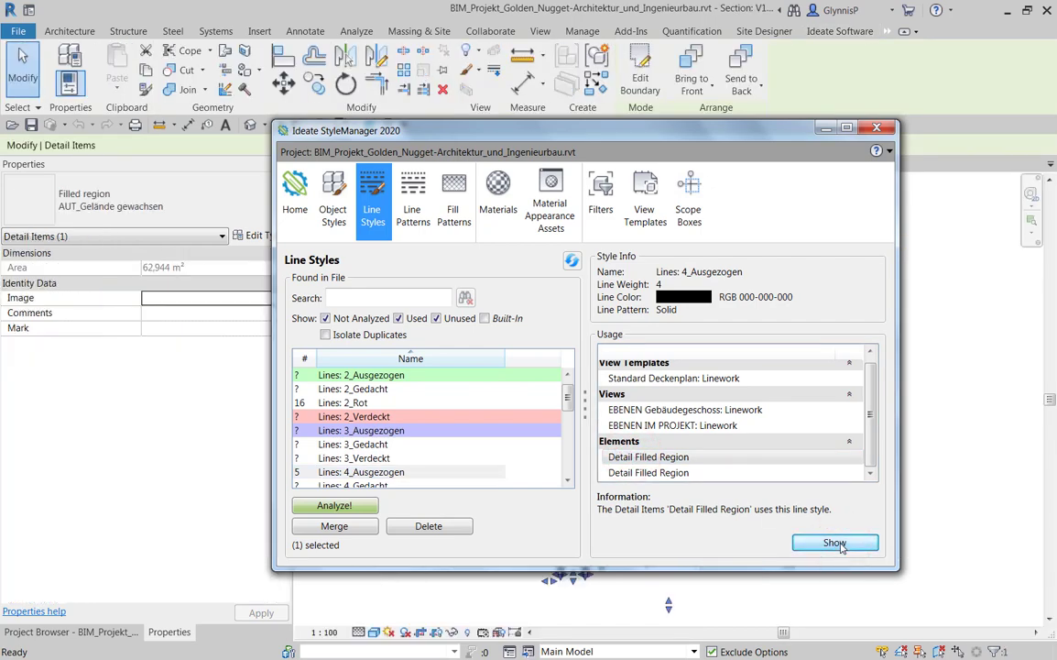
Show the filled region in the model before reviewing the concrete materials
click(836, 542)
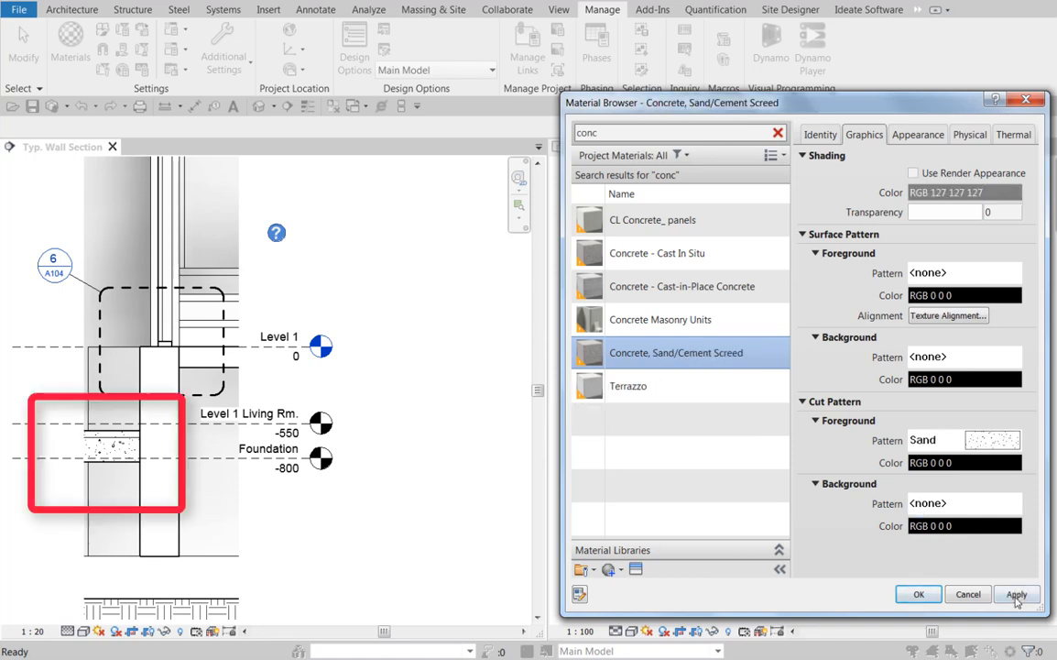
Apply the edited Concrete, Sand/Cement Screed material settings
click(1024, 593)
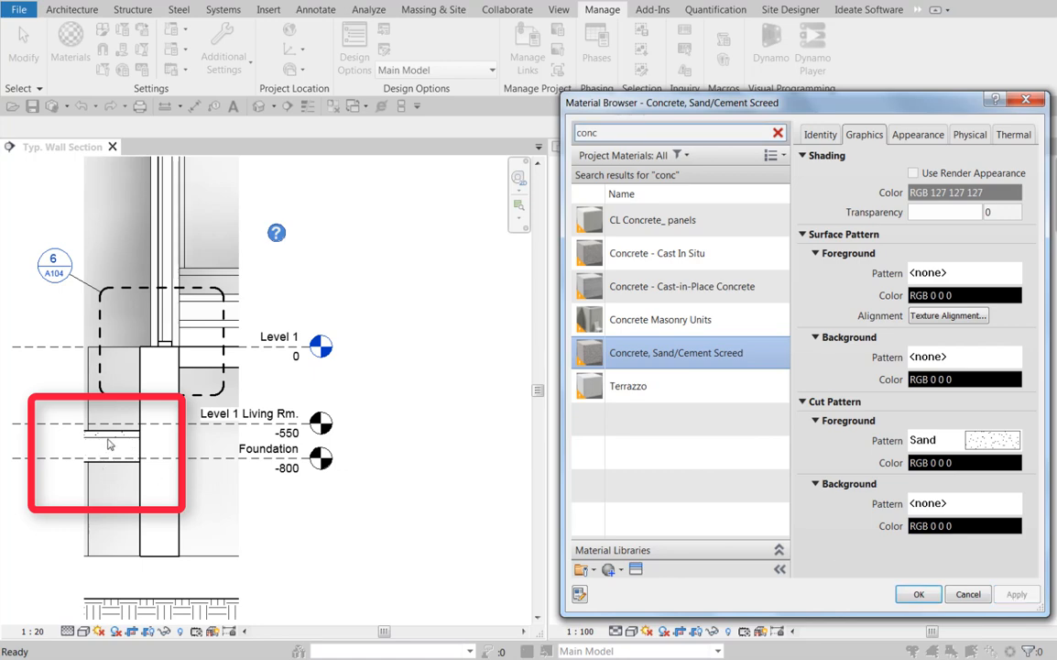
mouse_move(91, 447)
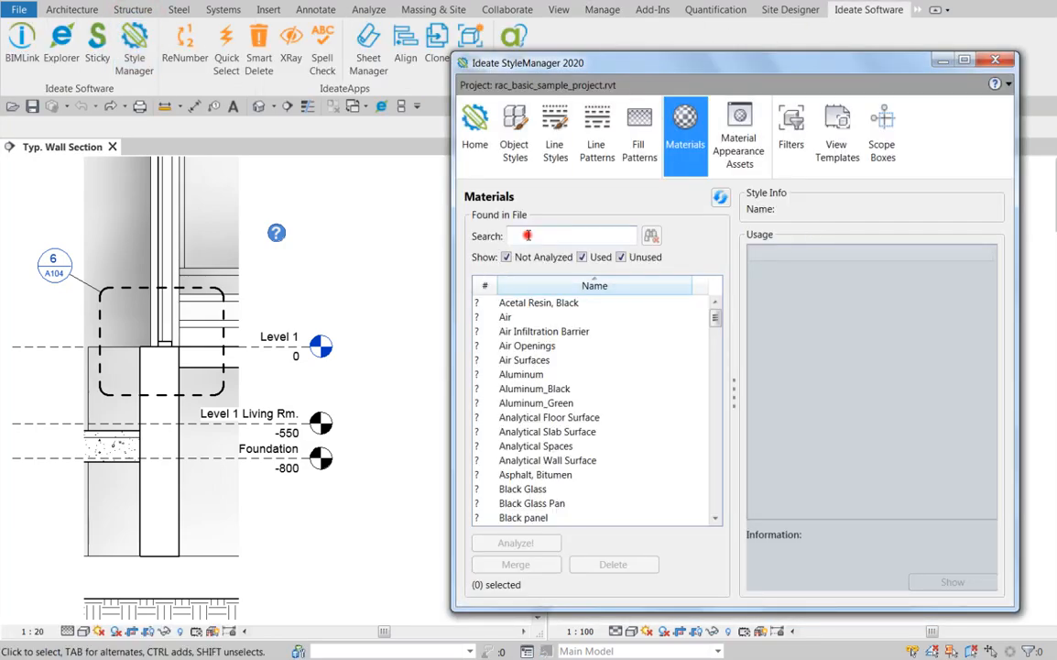
Filter materials by 'conc', analyze the six concrete materials and sort by usage count
text(conc)
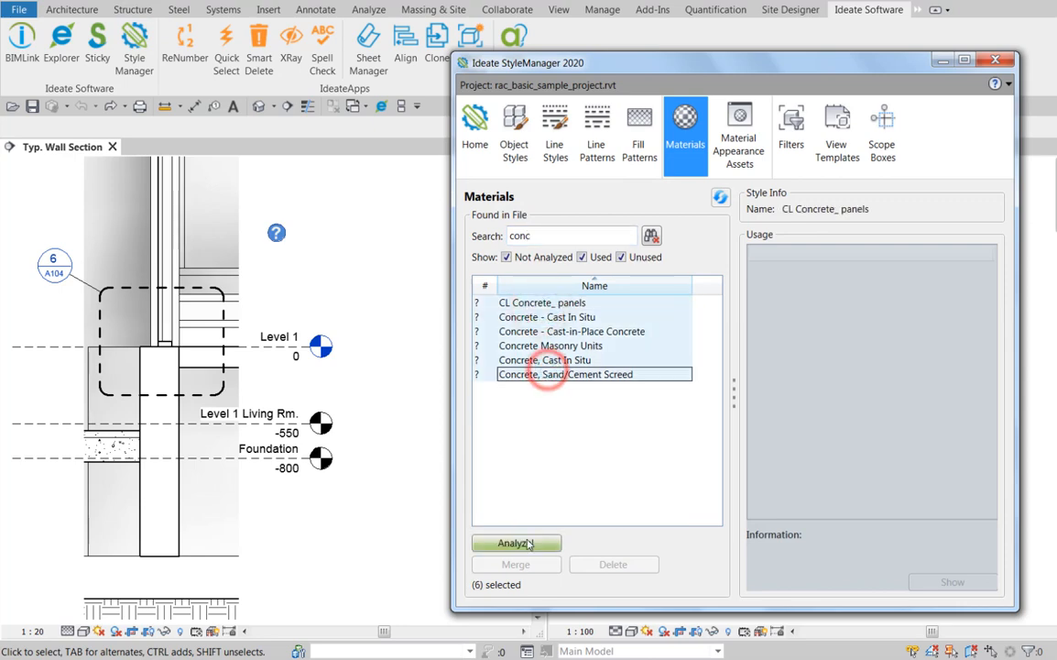
click(517, 542)
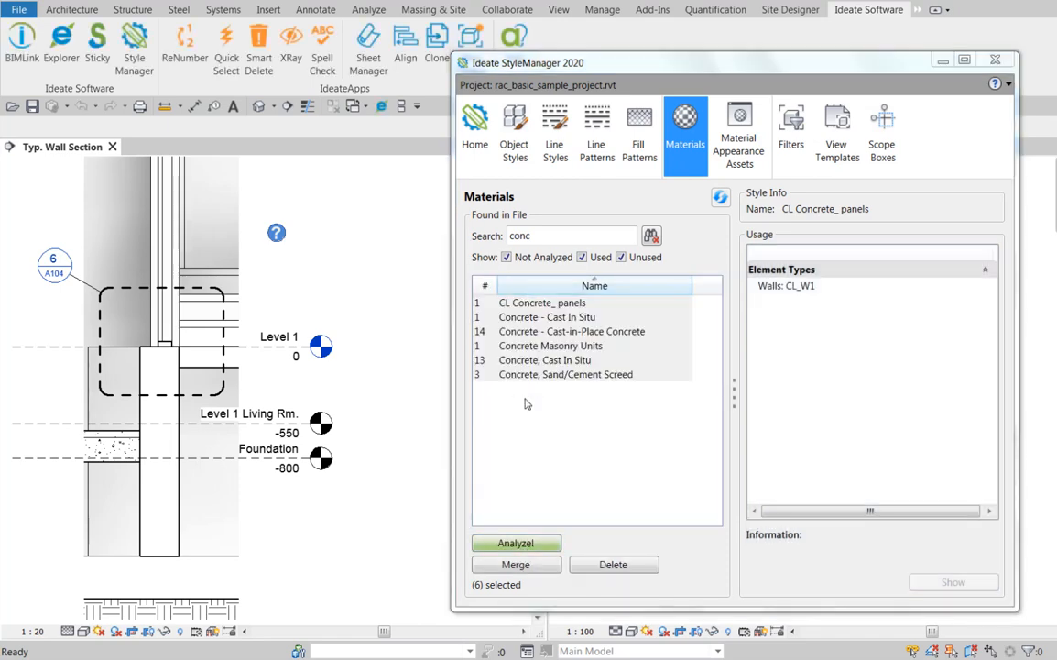
click(484, 285)
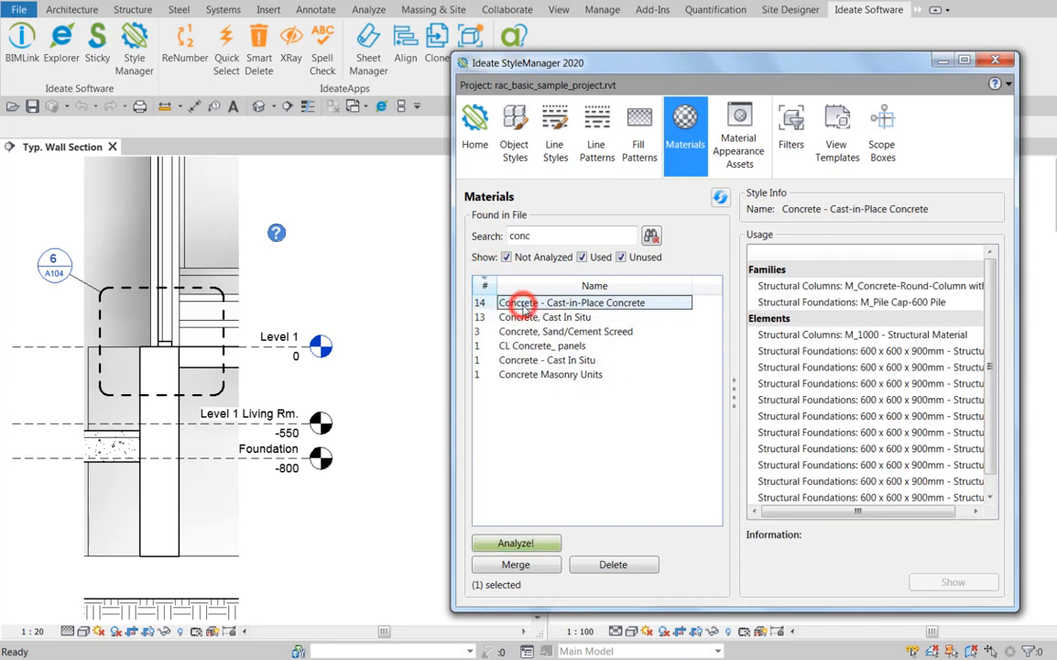
Review element types using Concrete, Cast In Situ, including Insitu 225mm, Concrete-Domestic 425mm floors and 150mm Foundation Slab
click(544, 315)
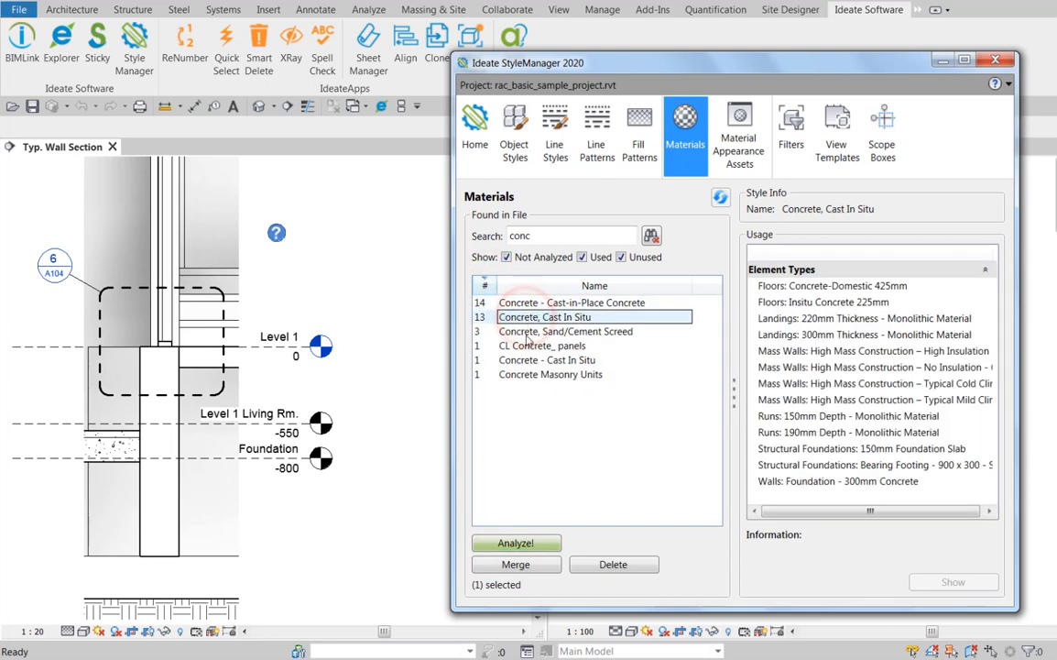
click(564, 330)
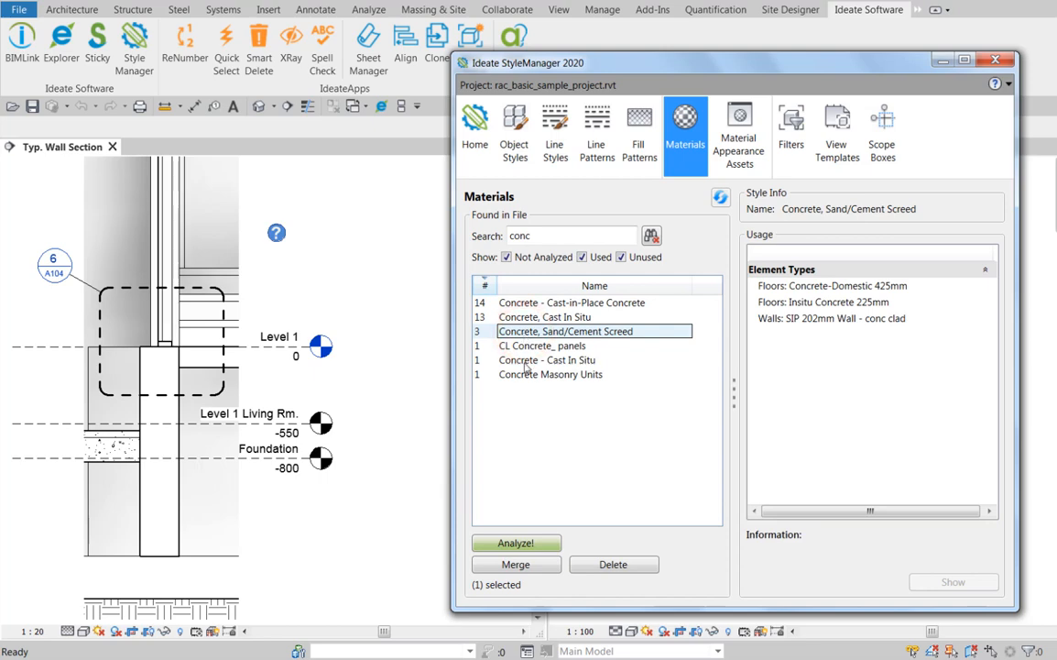
click(546, 315)
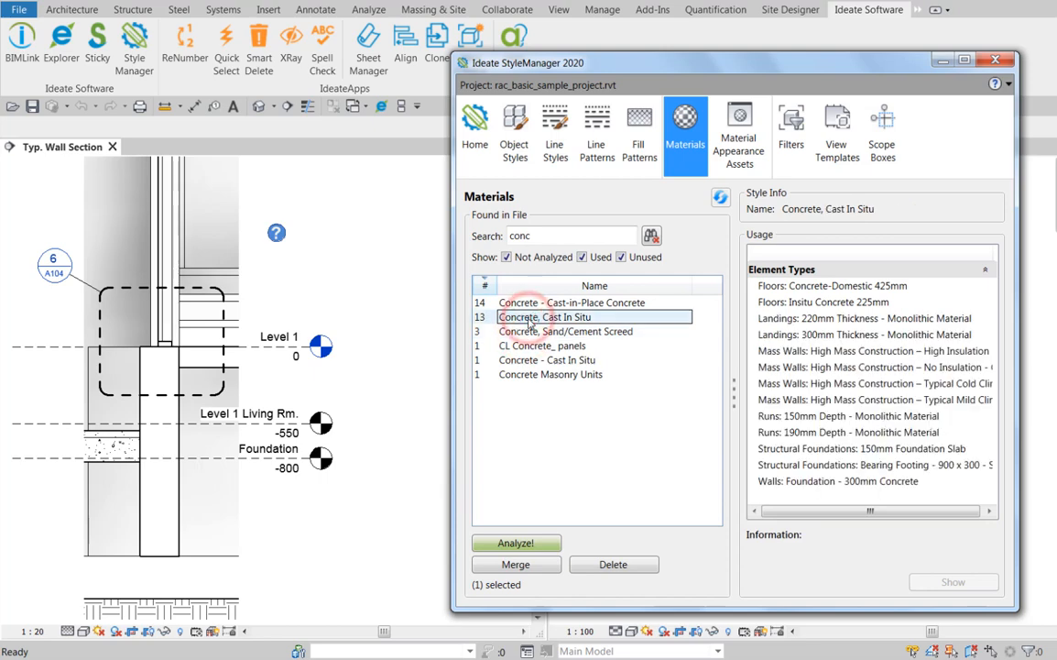
click(820, 301)
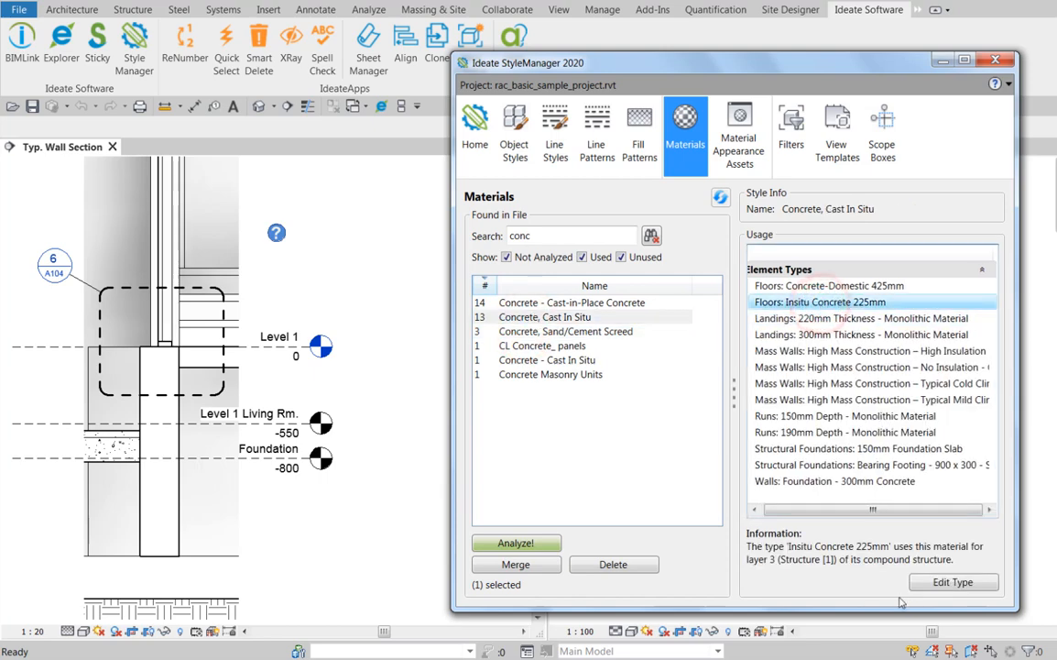
click(826, 285)
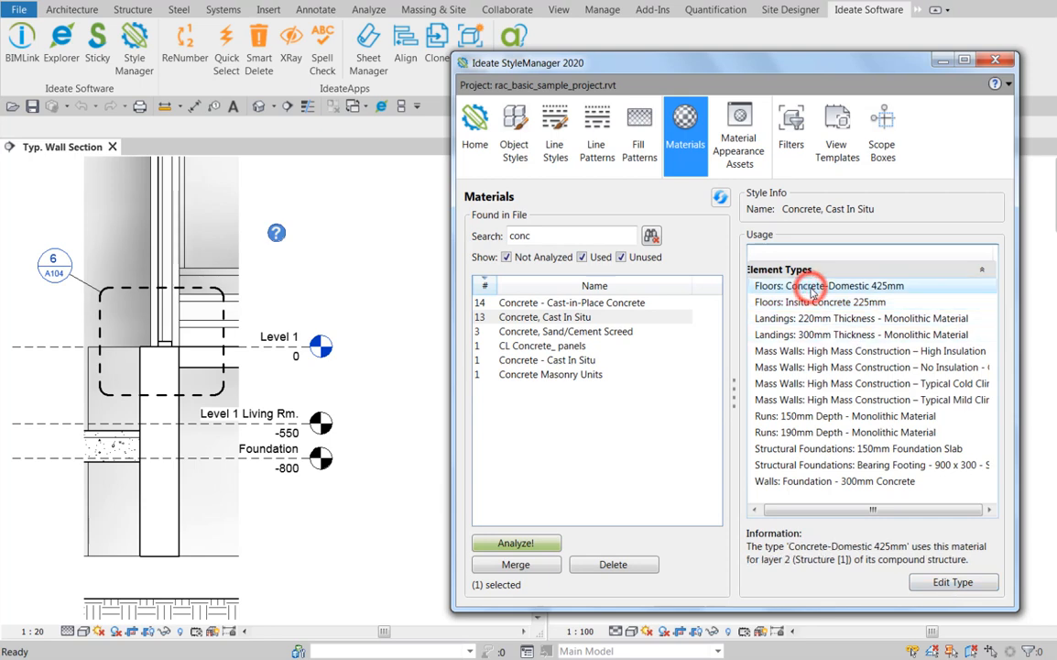
click(859, 448)
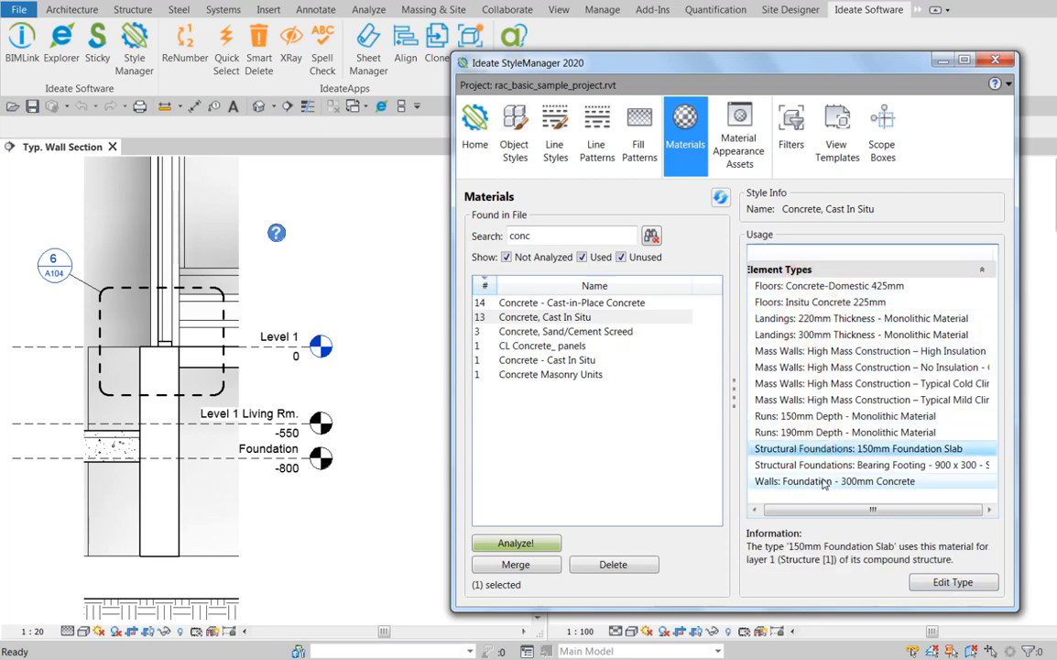
Review the Concrete-Domestic 425mm floor type properties, then select the three cast-in-situ concrete materials
click(836, 286)
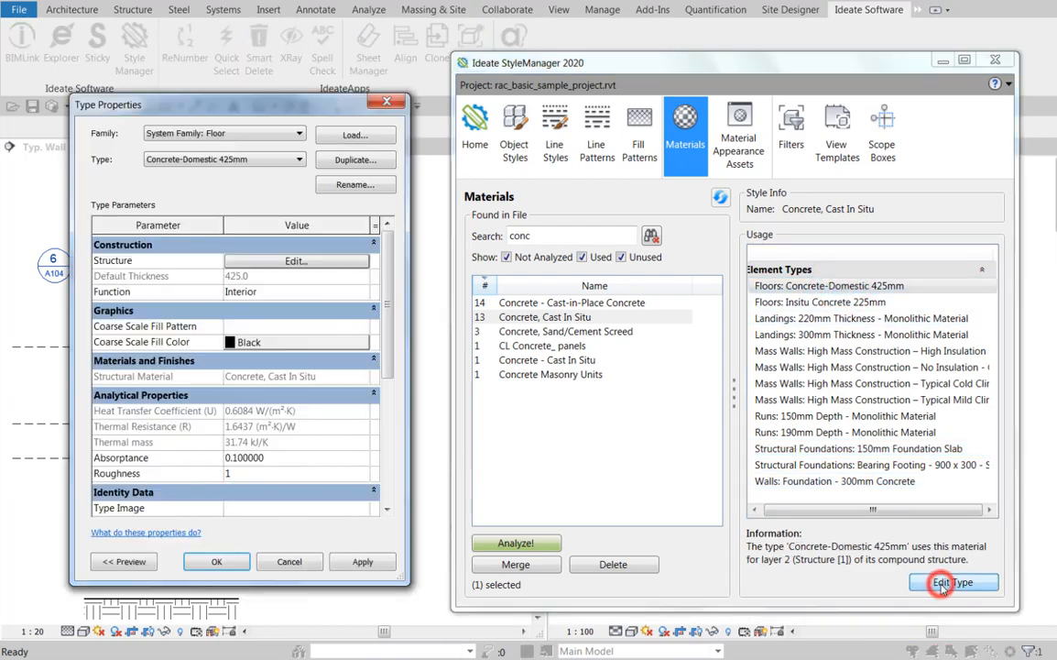
click(295, 260)
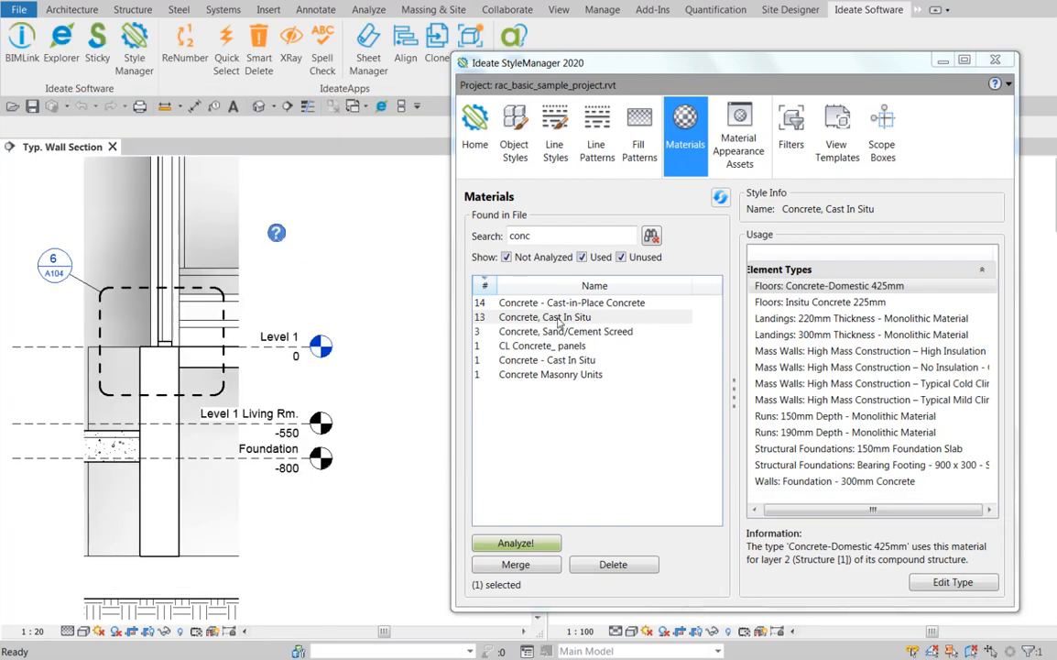
click(820, 286)
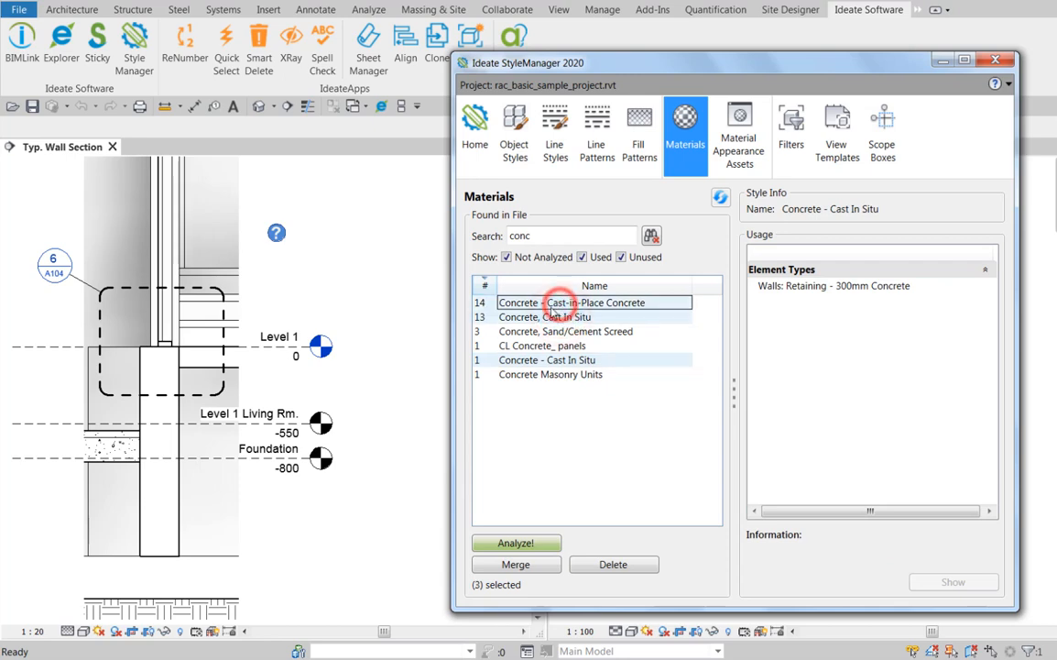
Merge the three selected materials into Concrete - Cast In Situ as the target
click(517, 565)
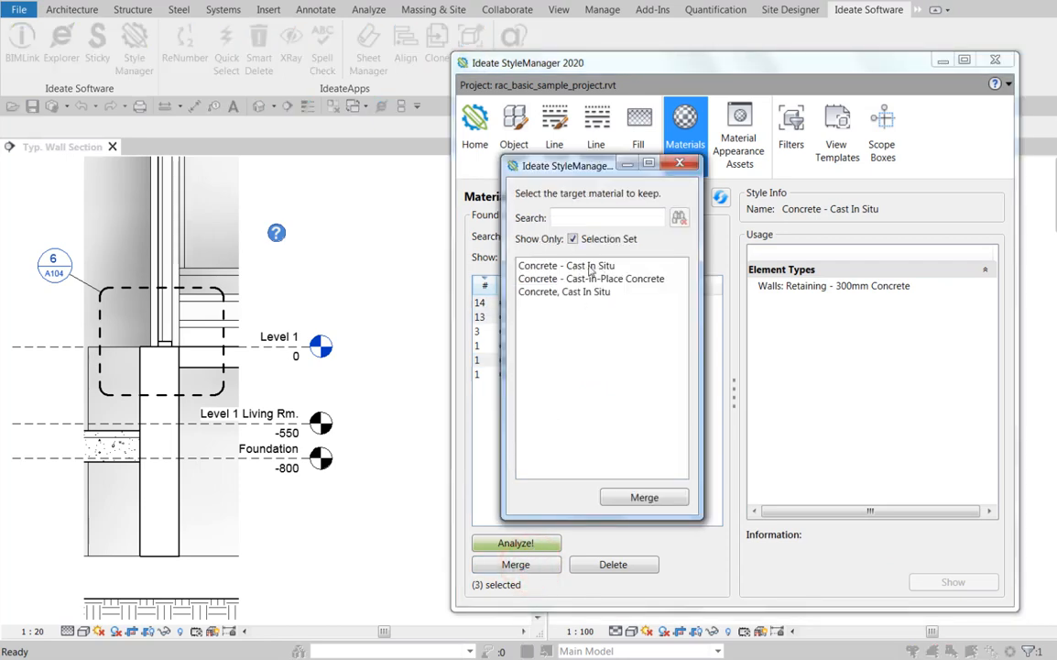
click(645, 496)
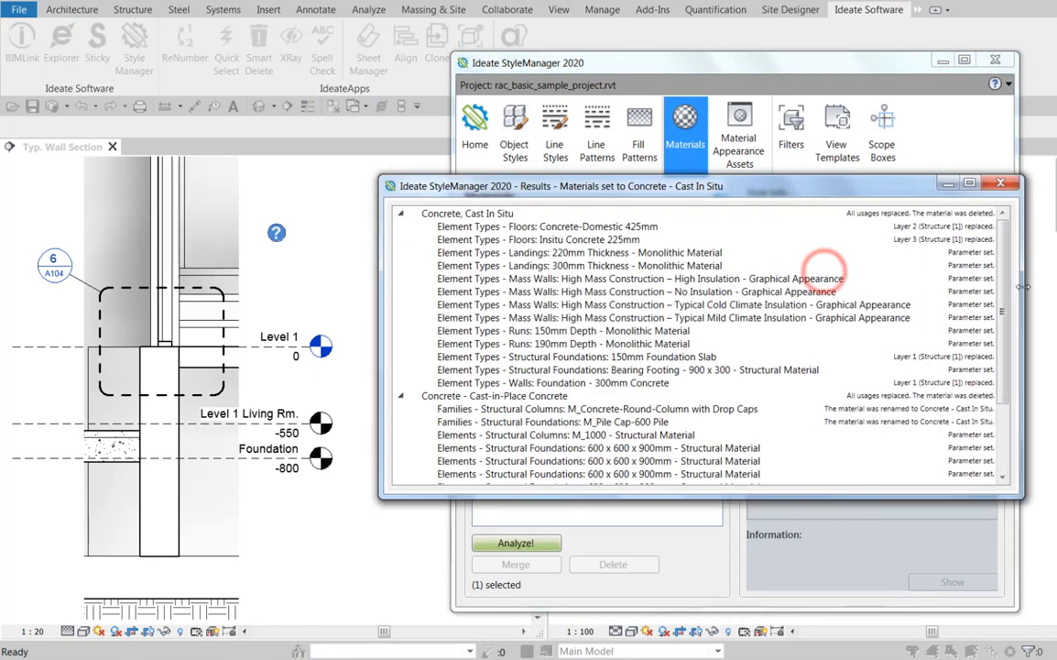
click(550, 227)
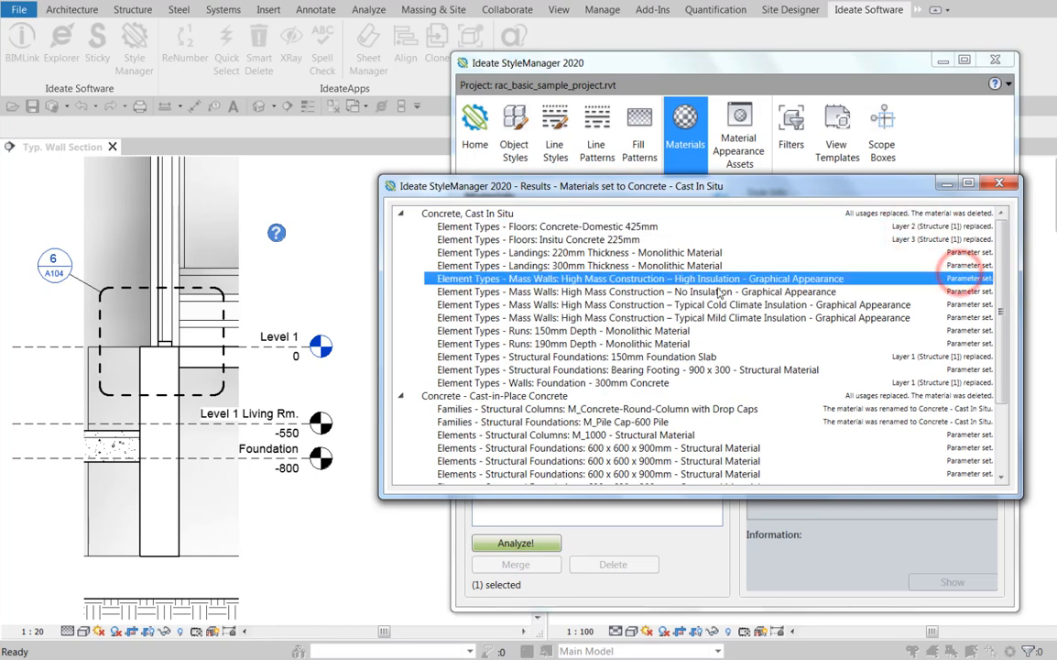
scroll(down, 3)
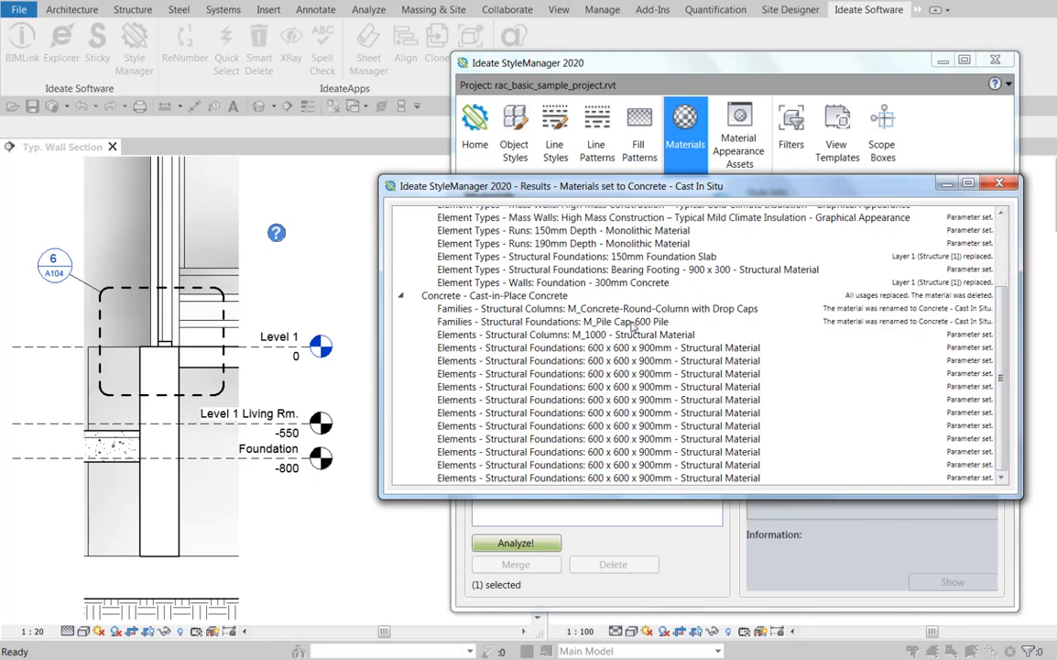
click(632, 322)
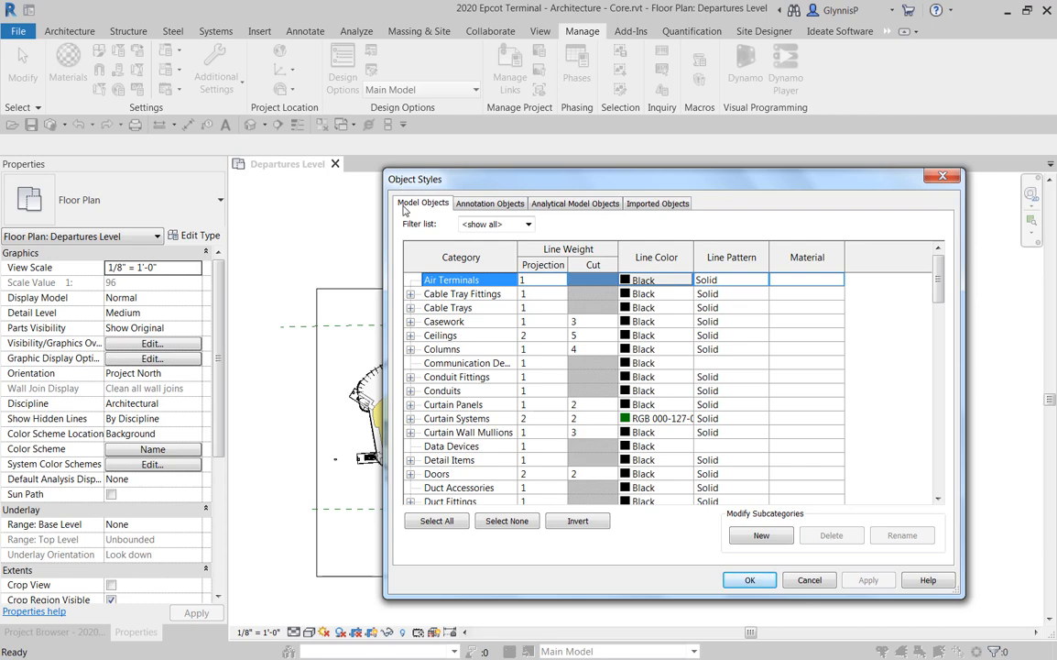
mouse_move(378, 194)
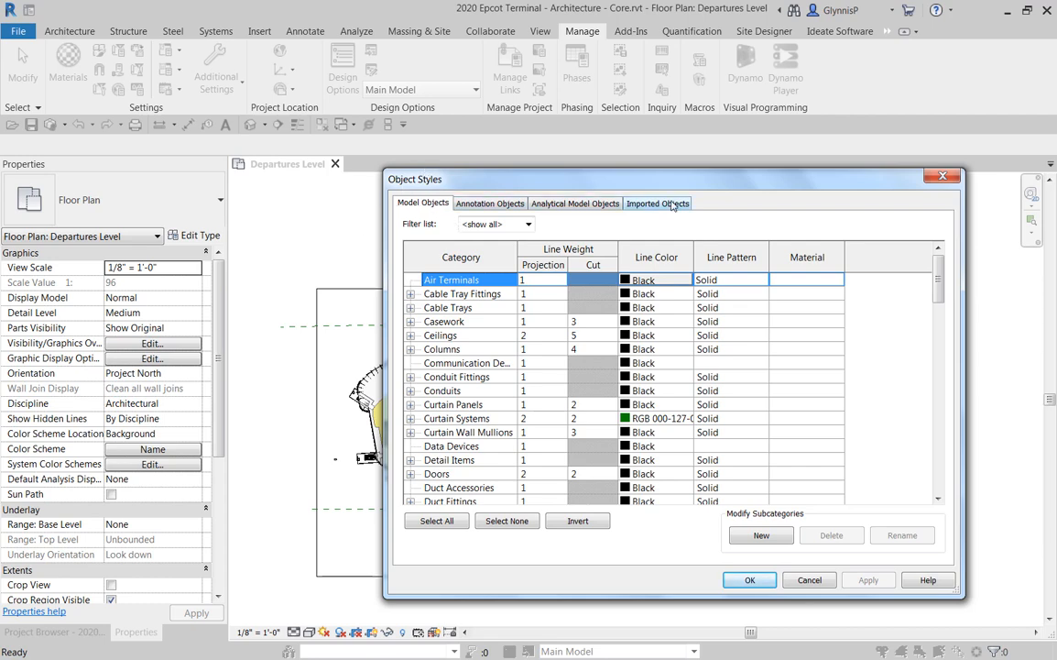
Dismiss the Object Styles dialog back to the Departures Level floor plan
click(658, 201)
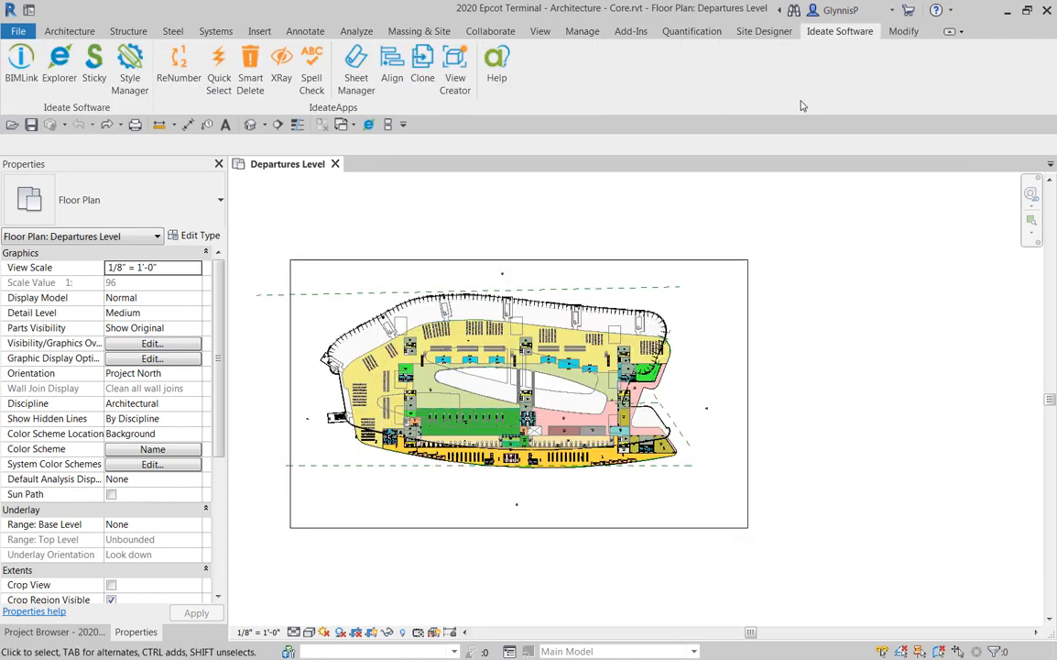
mouse_move(132, 59)
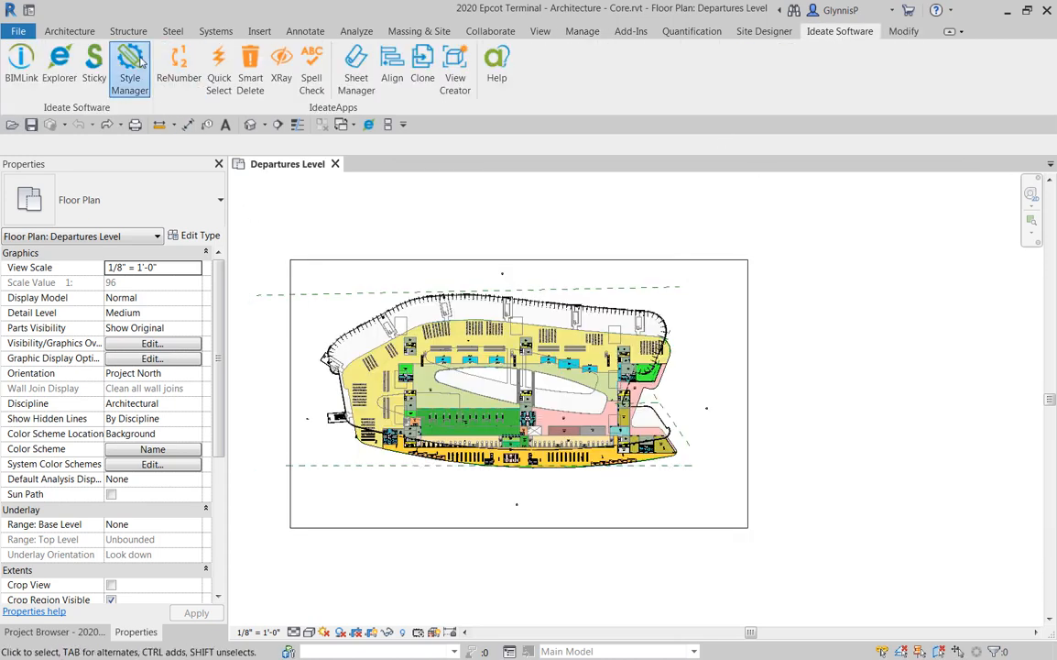
Start StyleManager, list only Imported Styles and select Departures2dUnderlay.dwg
click(128, 55)
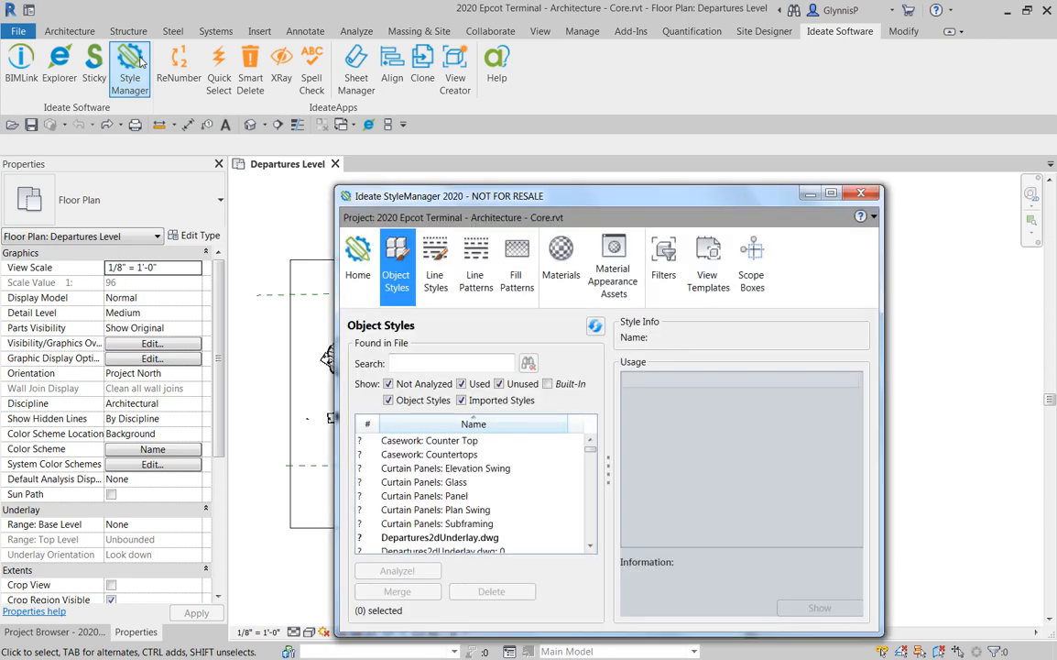
mouse_move(396, 261)
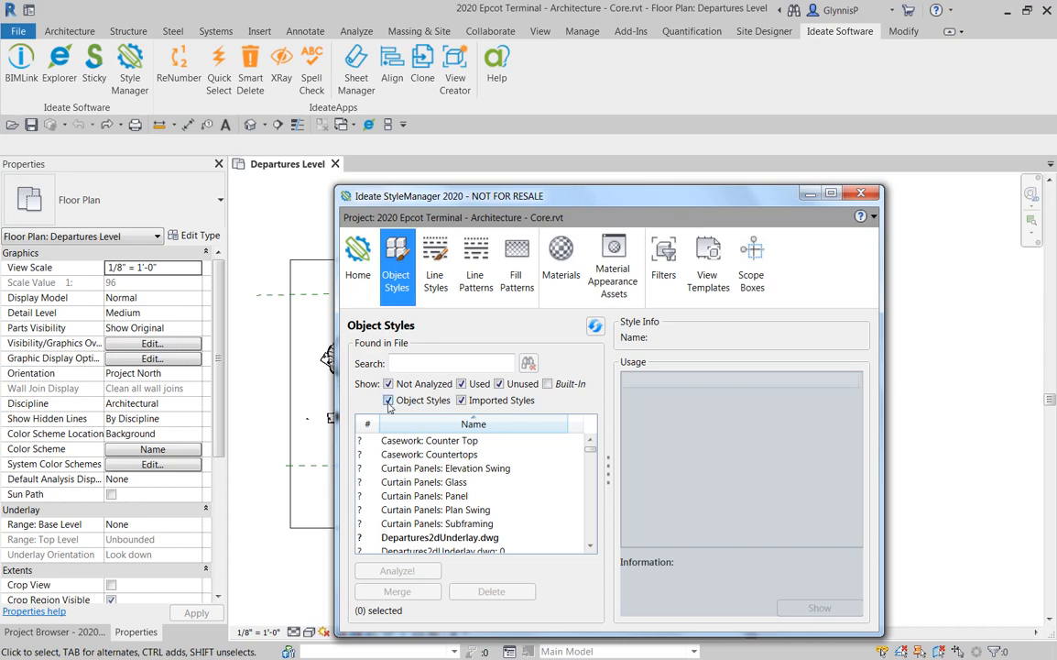
click(388, 399)
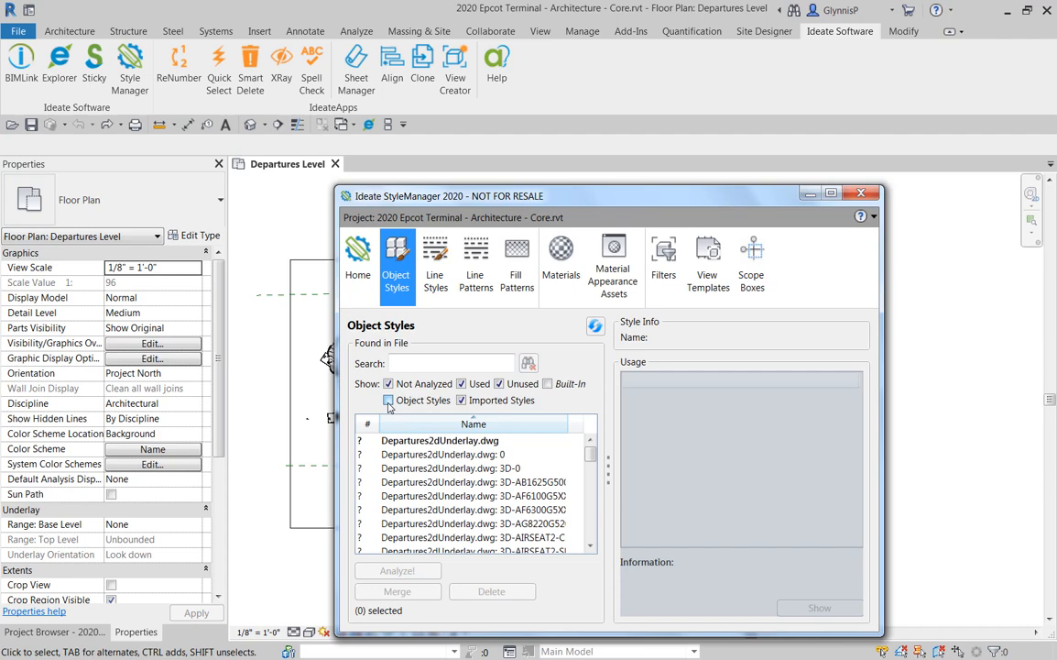
click(443, 440)
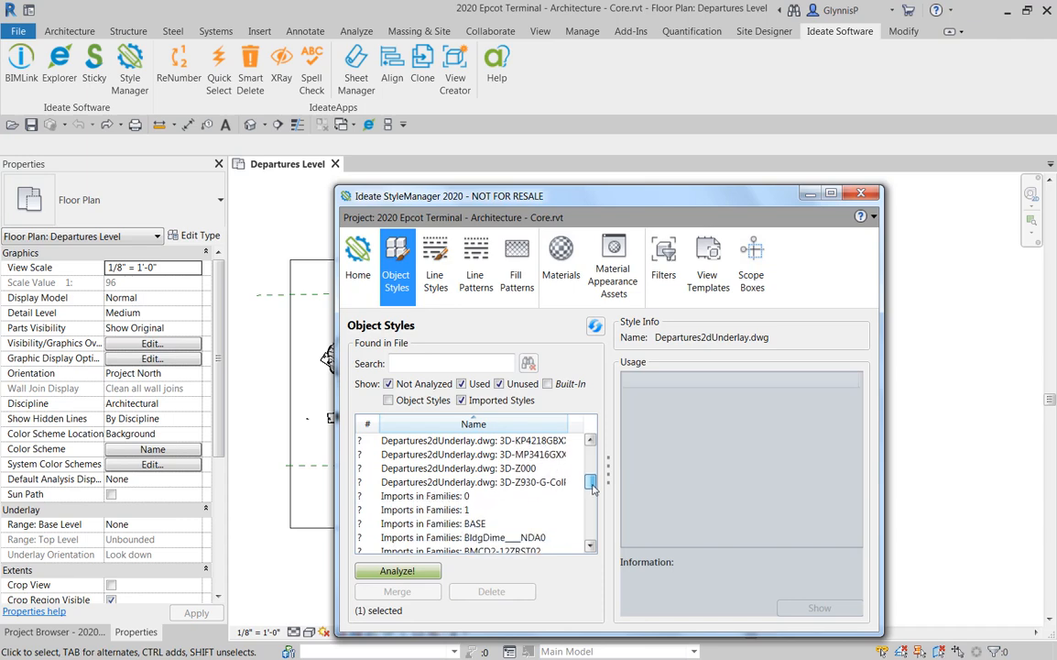
Analyze the Toilet Layout_2d.dwg (2) import style and select its first import instance
scroll(down, 3)
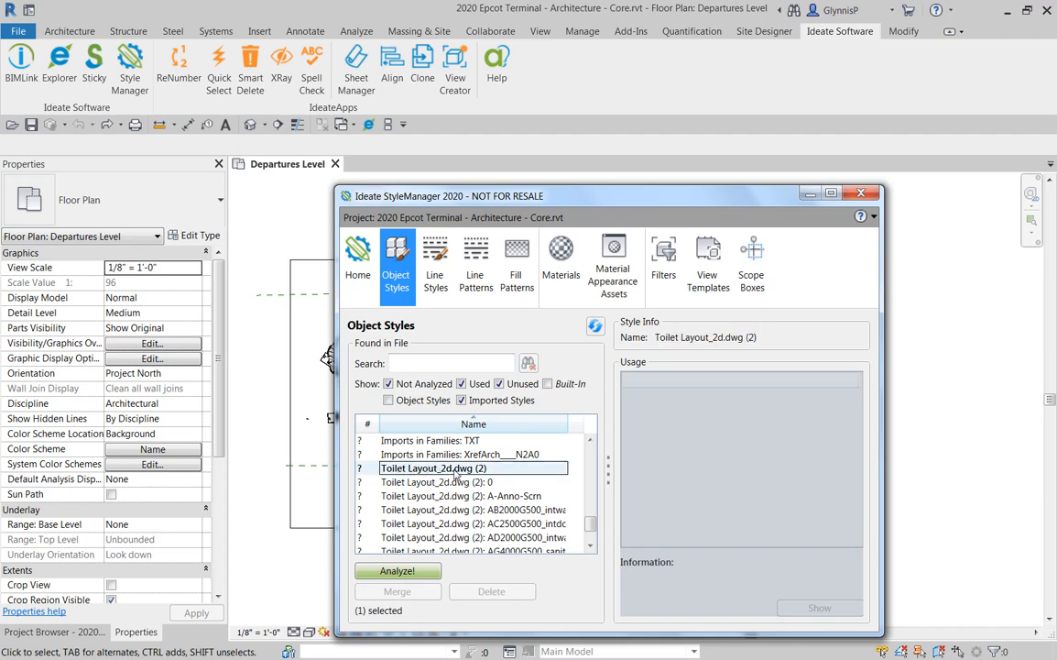
click(396, 571)
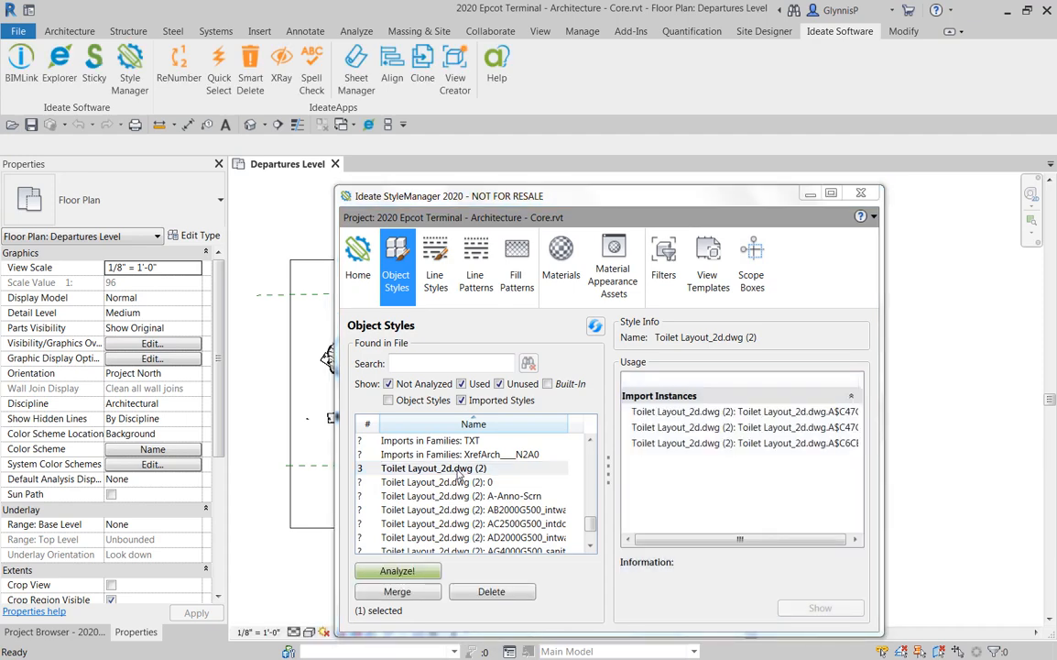
mouse_move(443, 473)
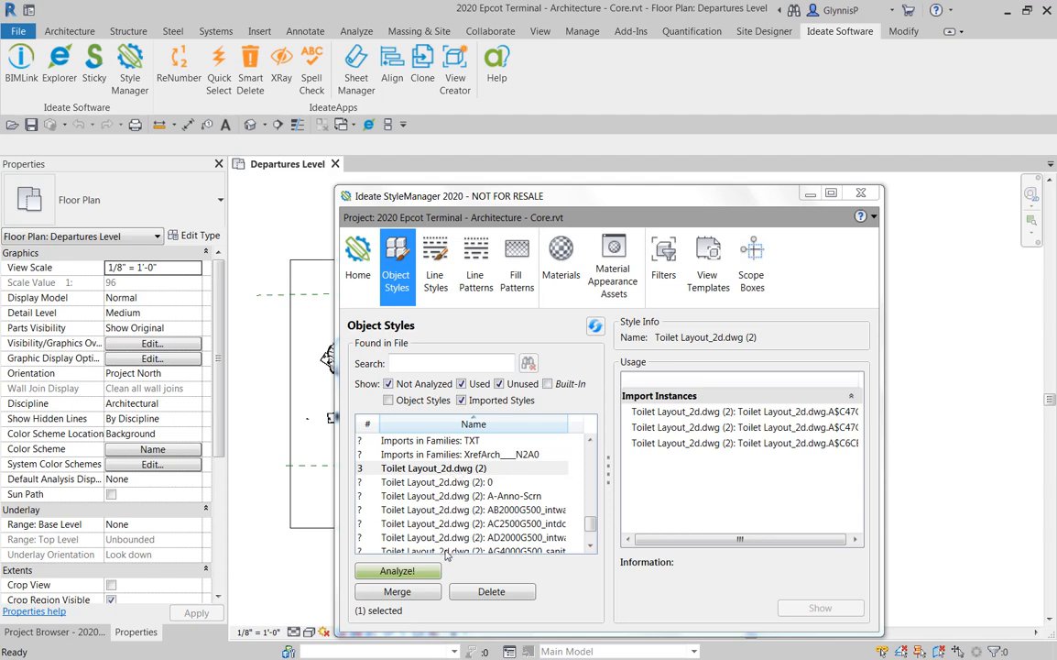
click(752, 427)
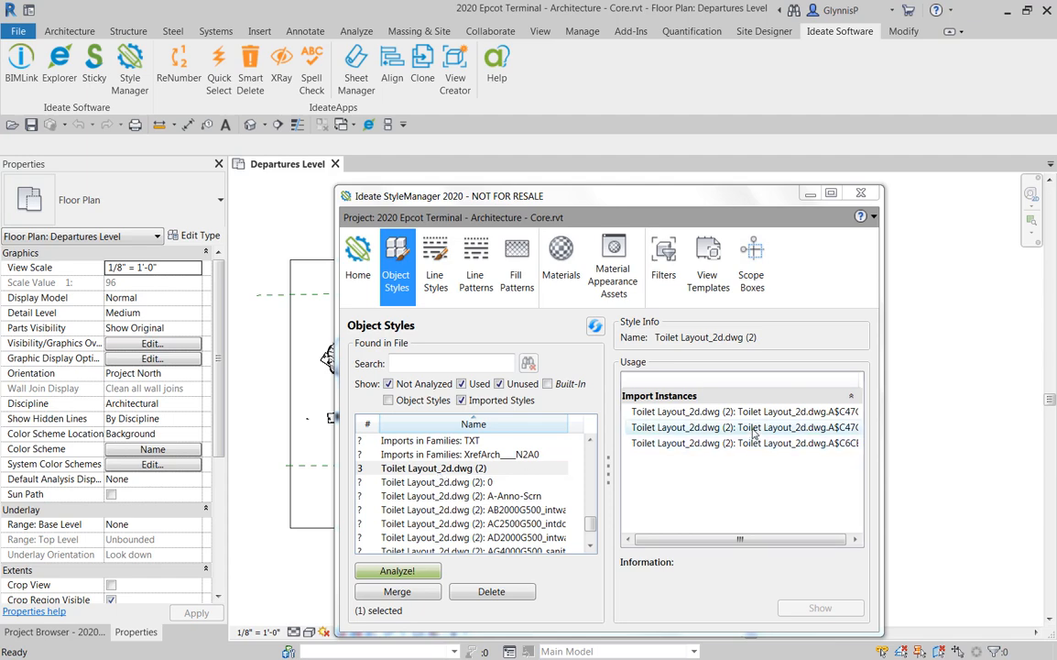
click(740, 411)
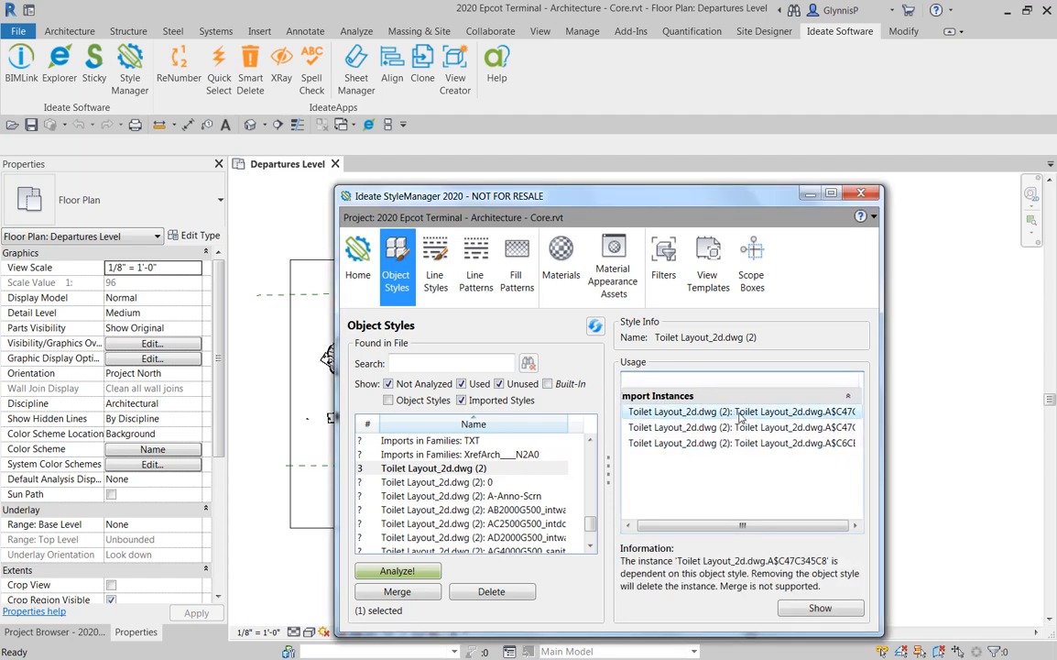
Show the chosen import instance, allowing Revit to search closed views for it
click(821, 608)
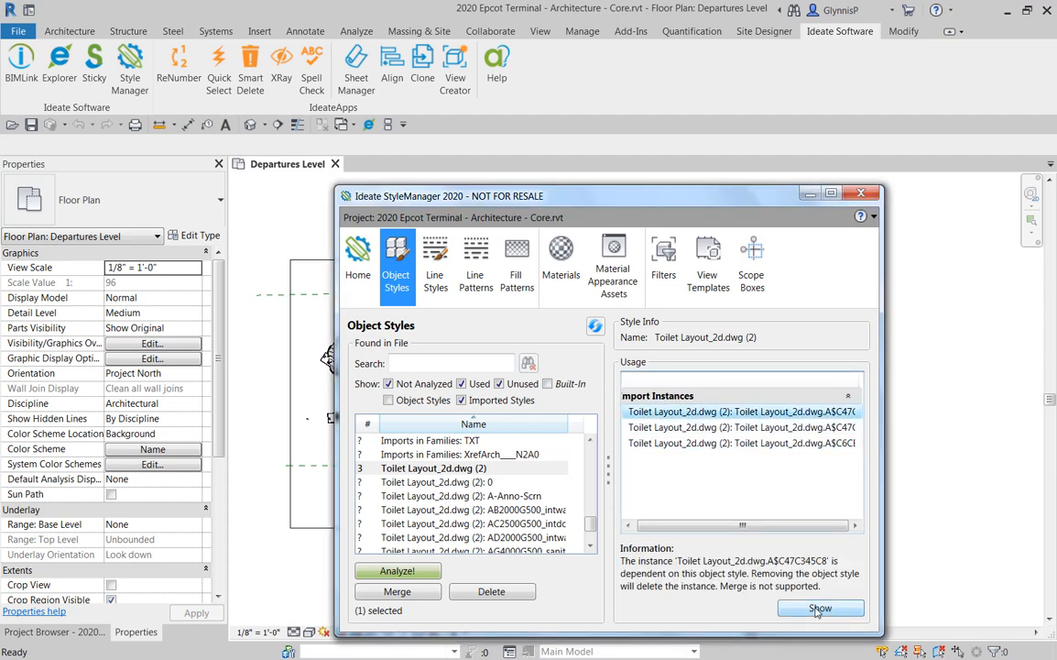
click(821, 608)
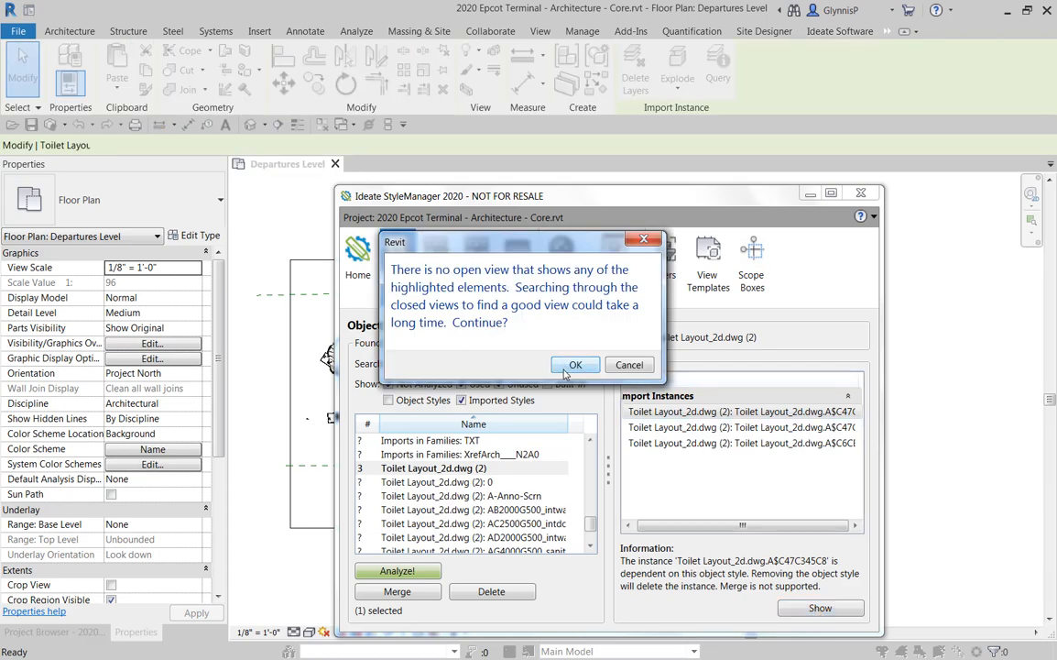
click(575, 365)
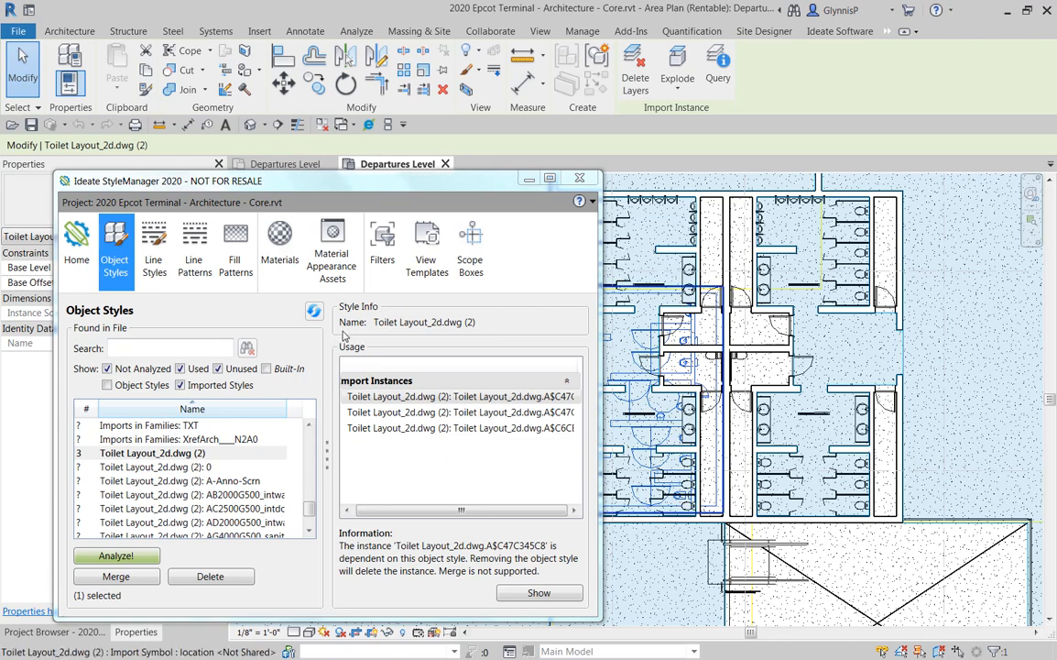
mouse_move(319, 238)
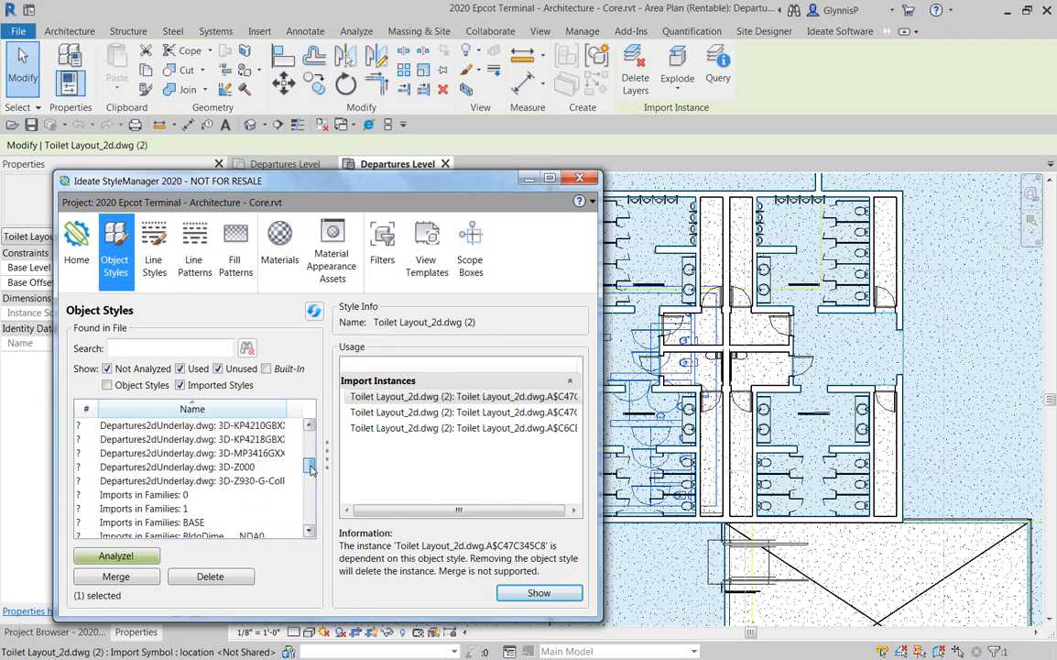
Search styles for 'import', analyze the Imports in Families styles and select BMCD2-12ZRST02
click(147, 495)
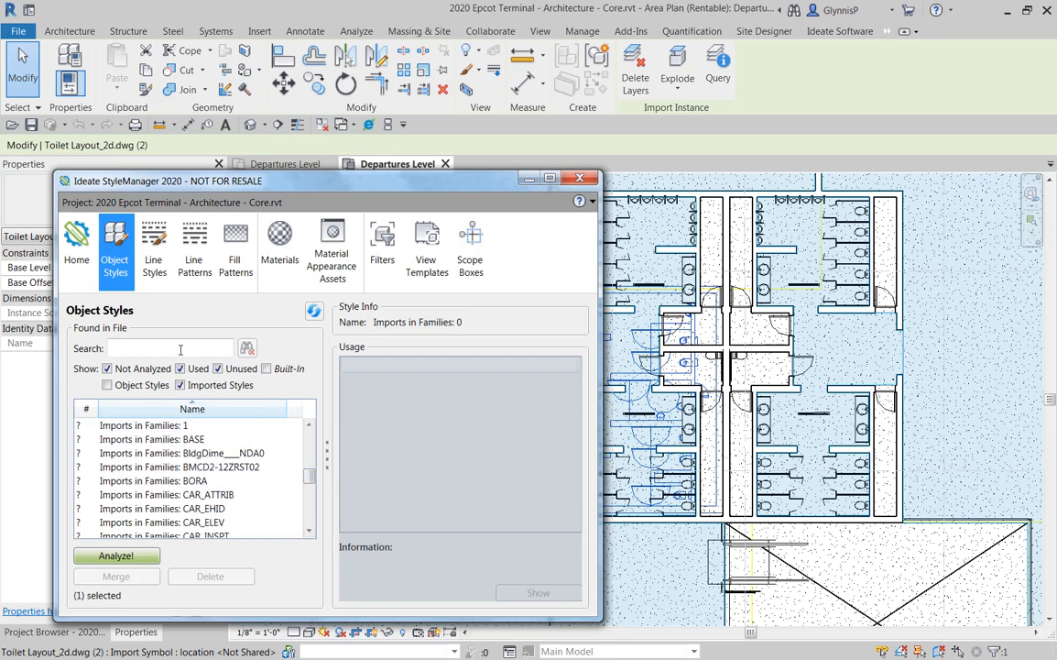
text(import)
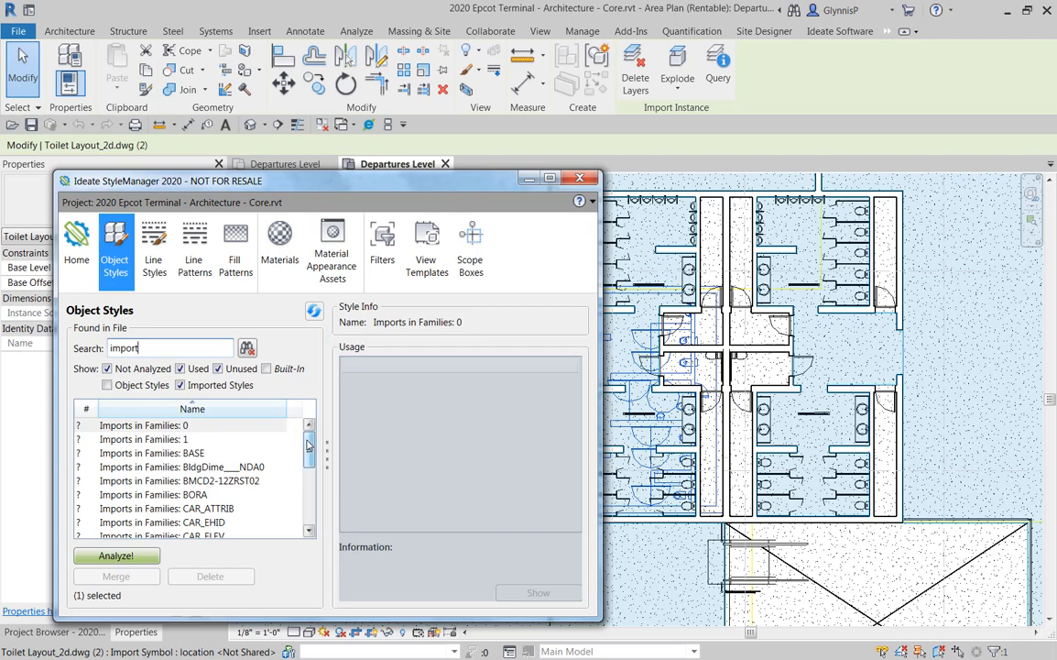
click(155, 425)
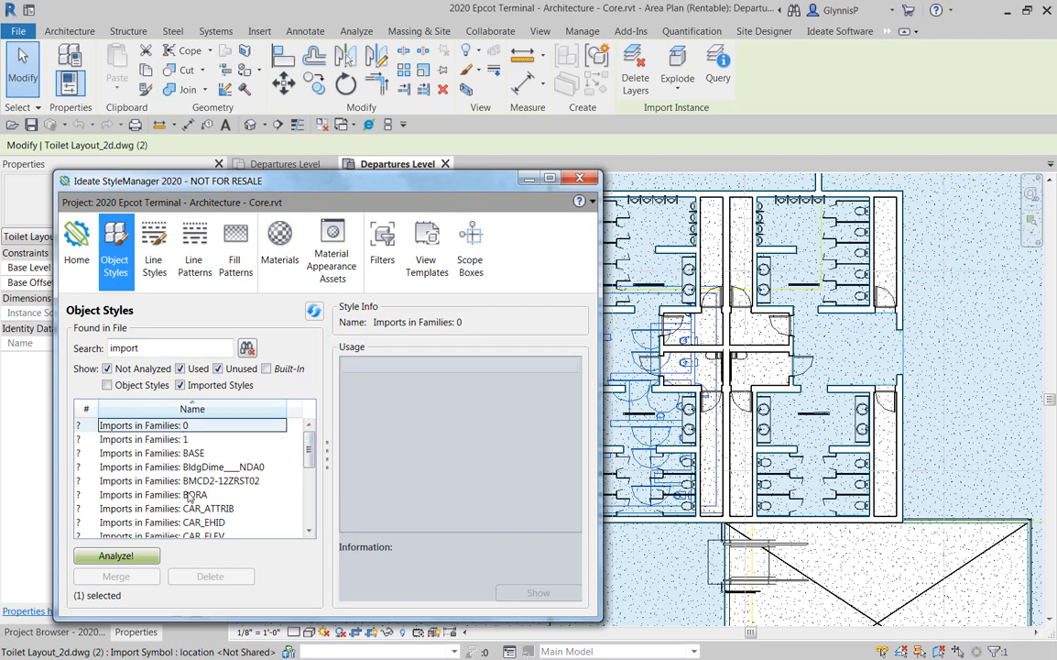
click(115, 556)
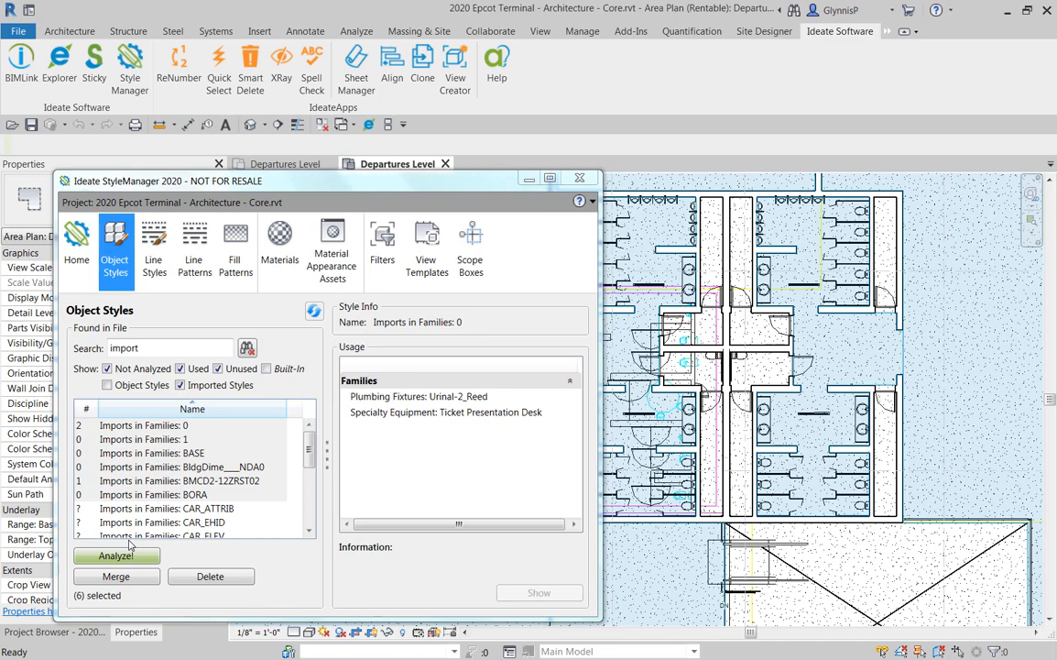
click(183, 480)
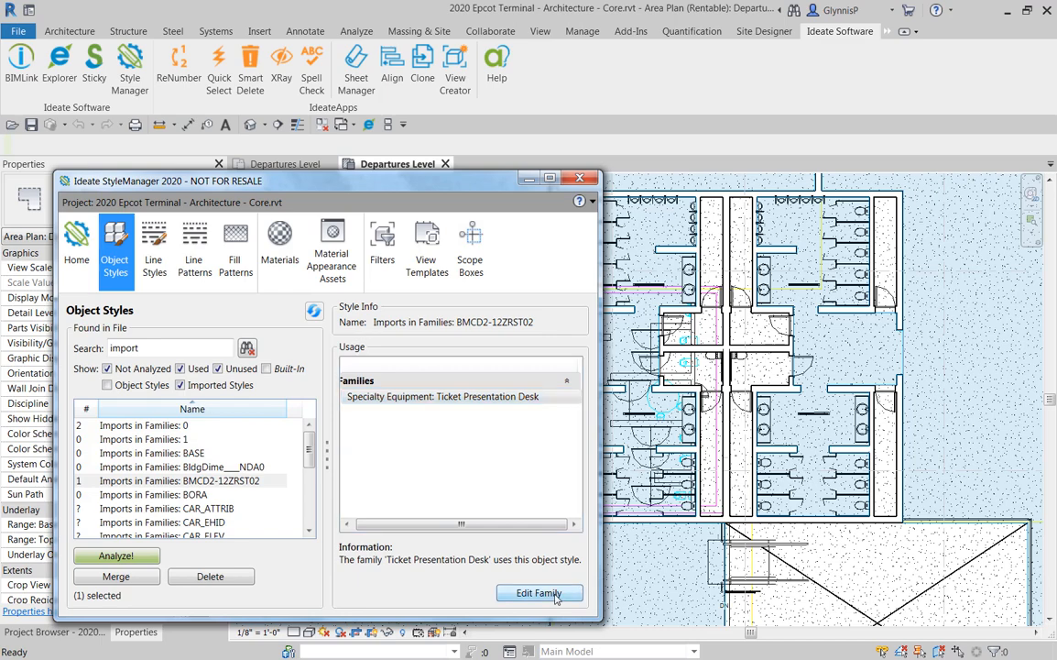
From the usage list of BMCD2-12ZRST02, open the Stool_974 family for editing
click(538, 594)
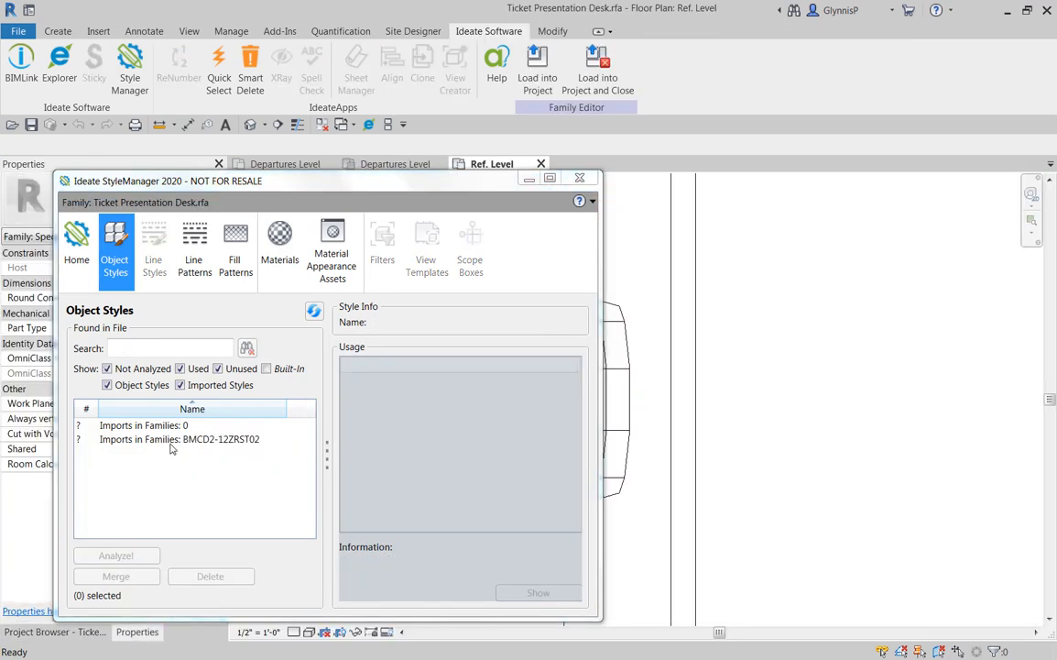
click(174, 440)
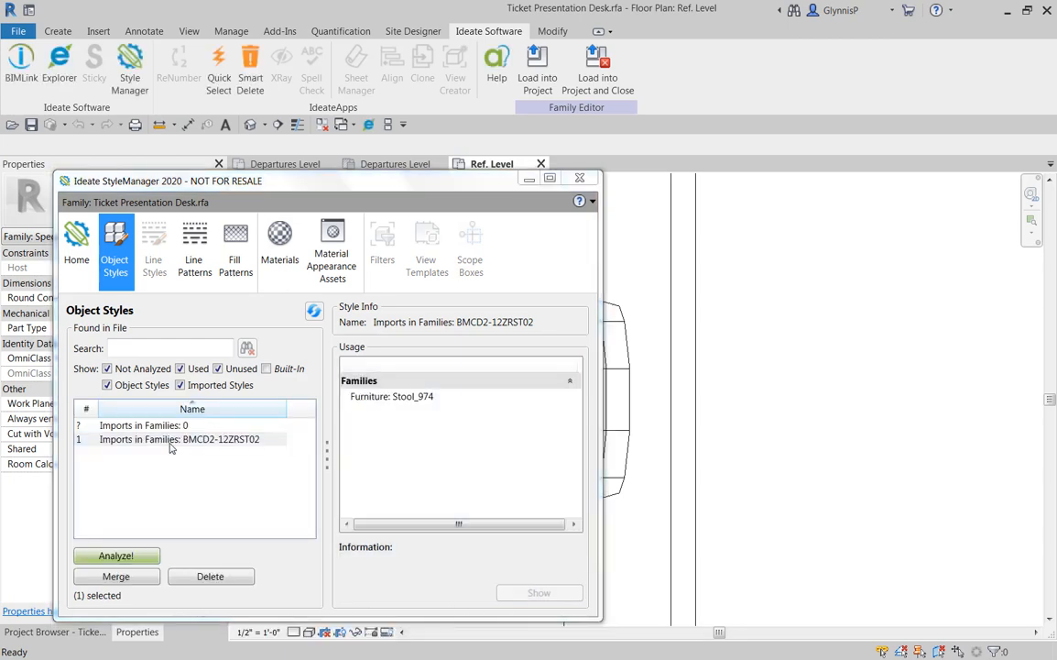
click(392, 395)
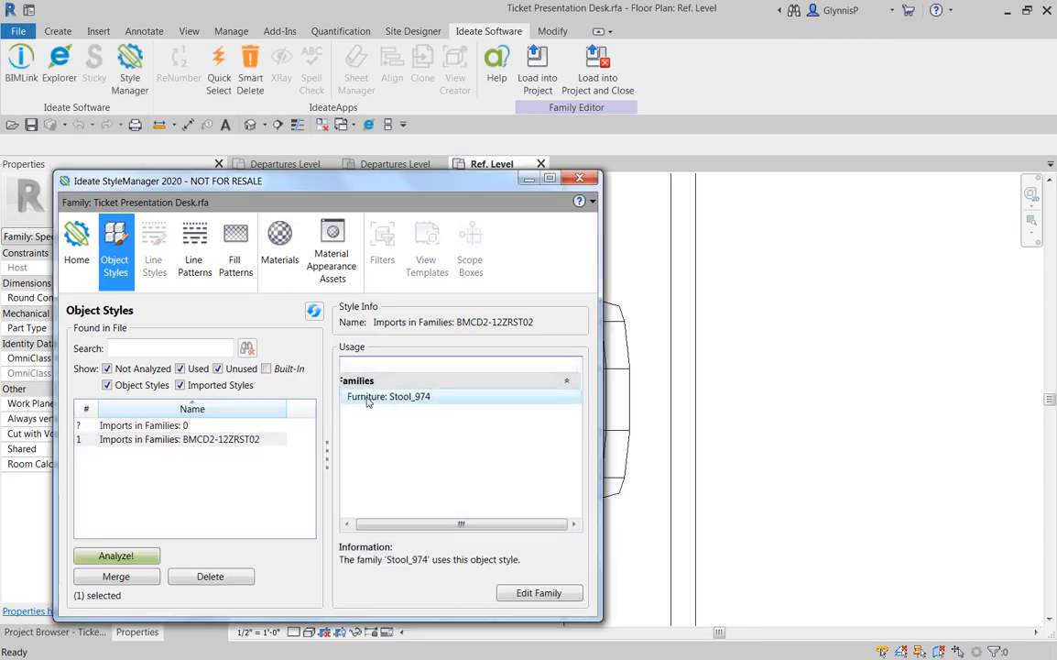
click(538, 594)
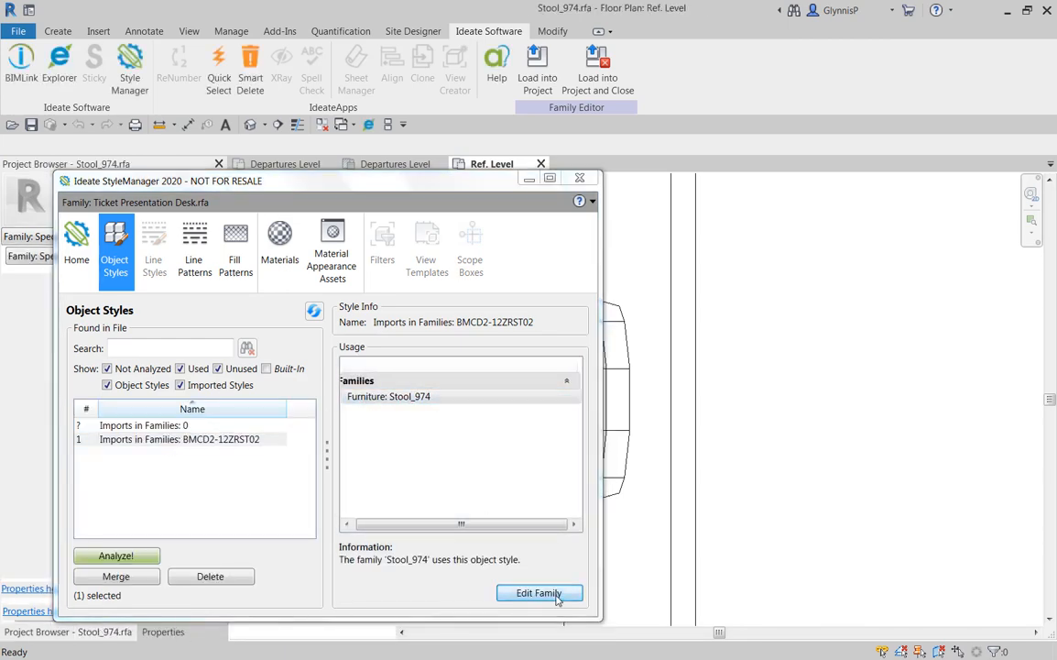
click(539, 592)
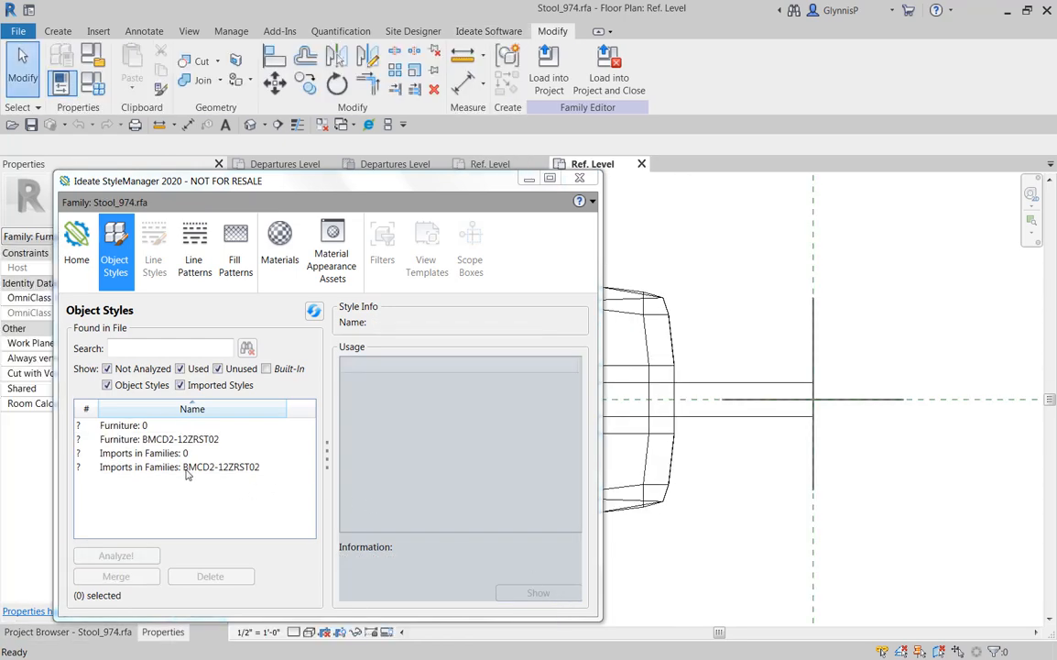
In Stool_974, locate the imported symbol using Furniture: BMCD2-12ZRST02
click(185, 467)
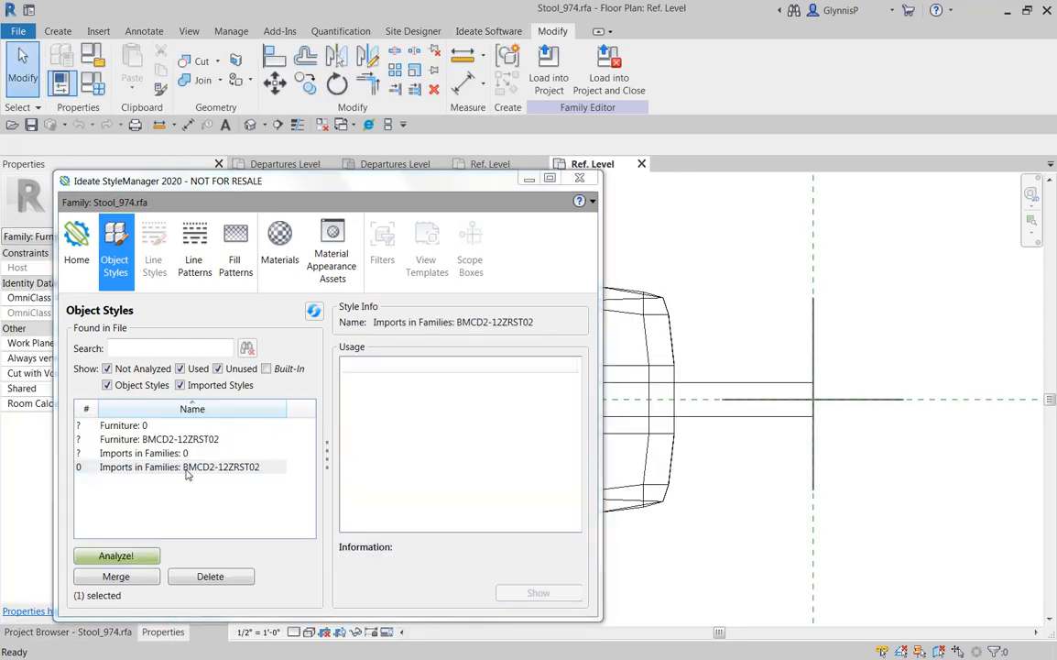
click(174, 439)
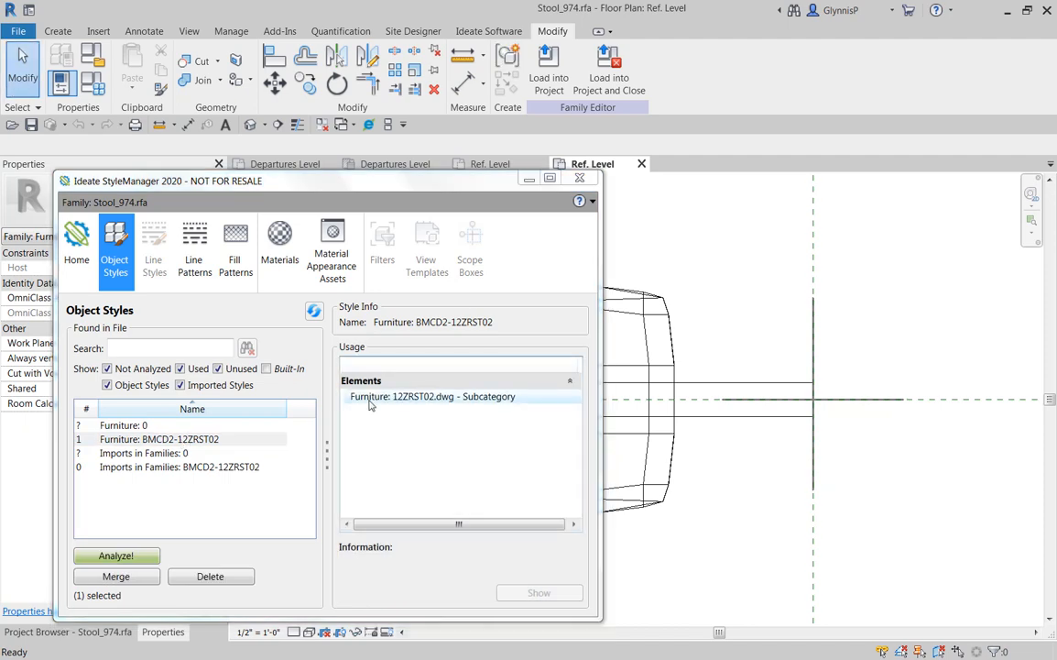
click(425, 396)
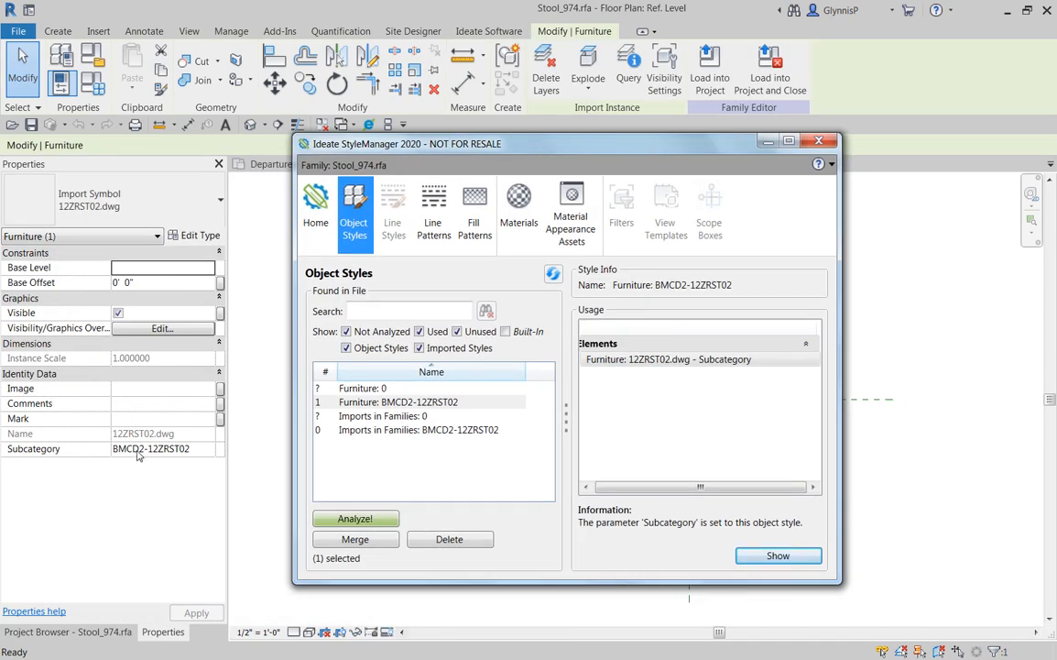
mouse_move(149, 452)
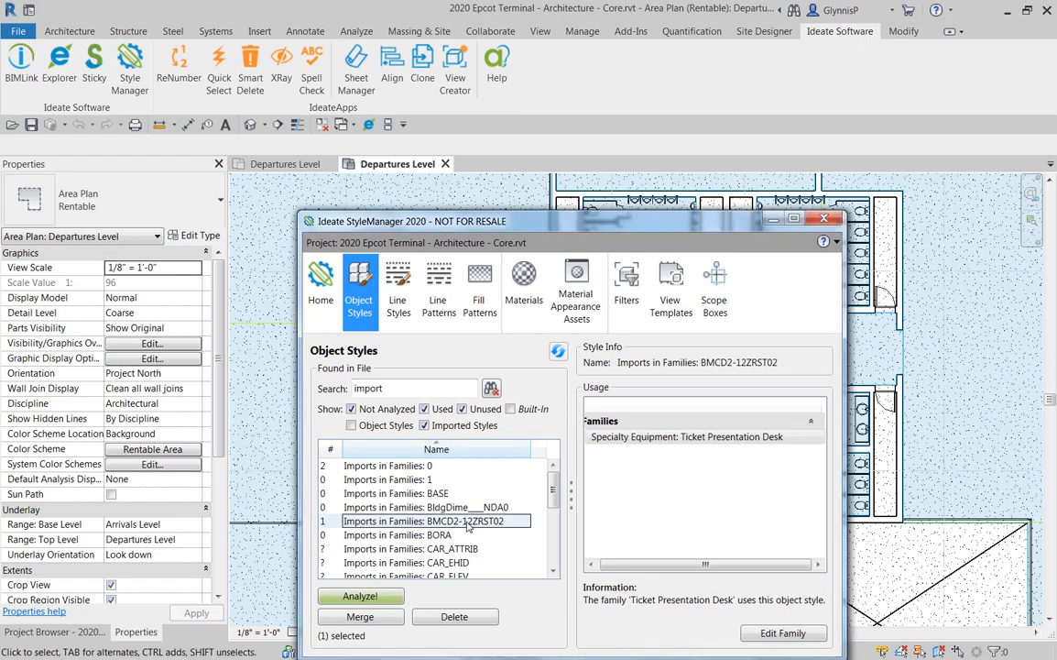
Review which families use Imports in Families: 0 and BMCD2-12ZRST02
click(693, 436)
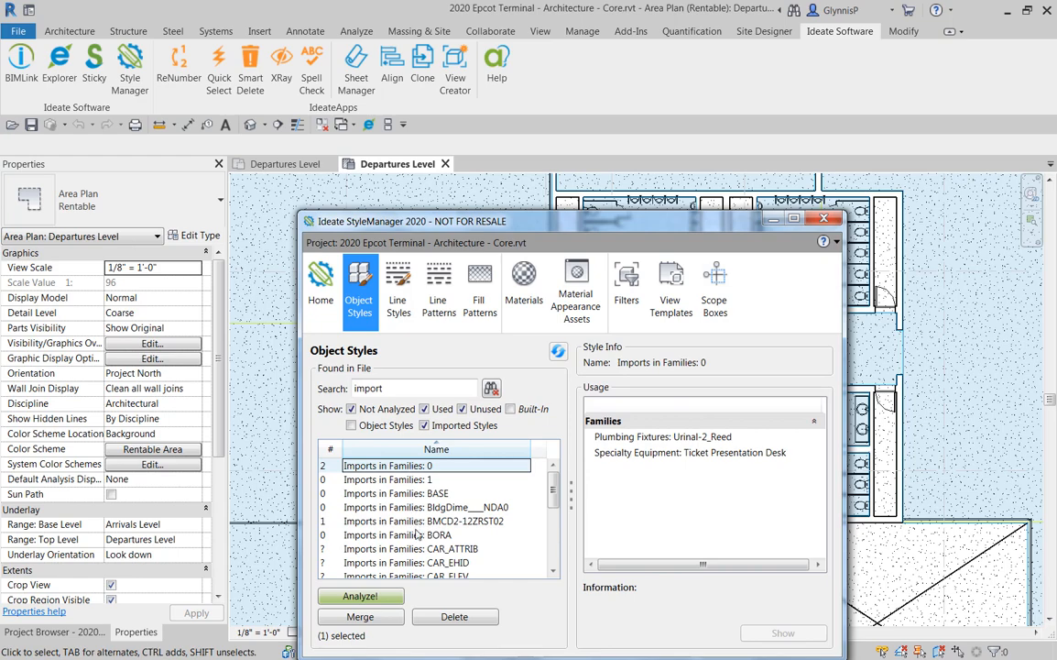
click(429, 521)
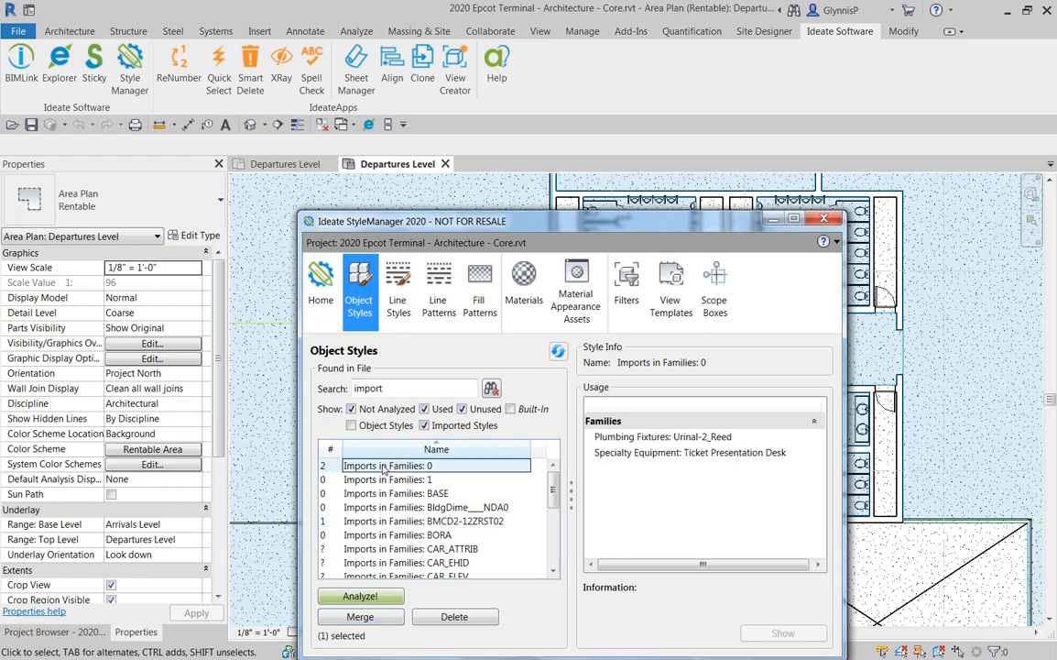
click(689, 451)
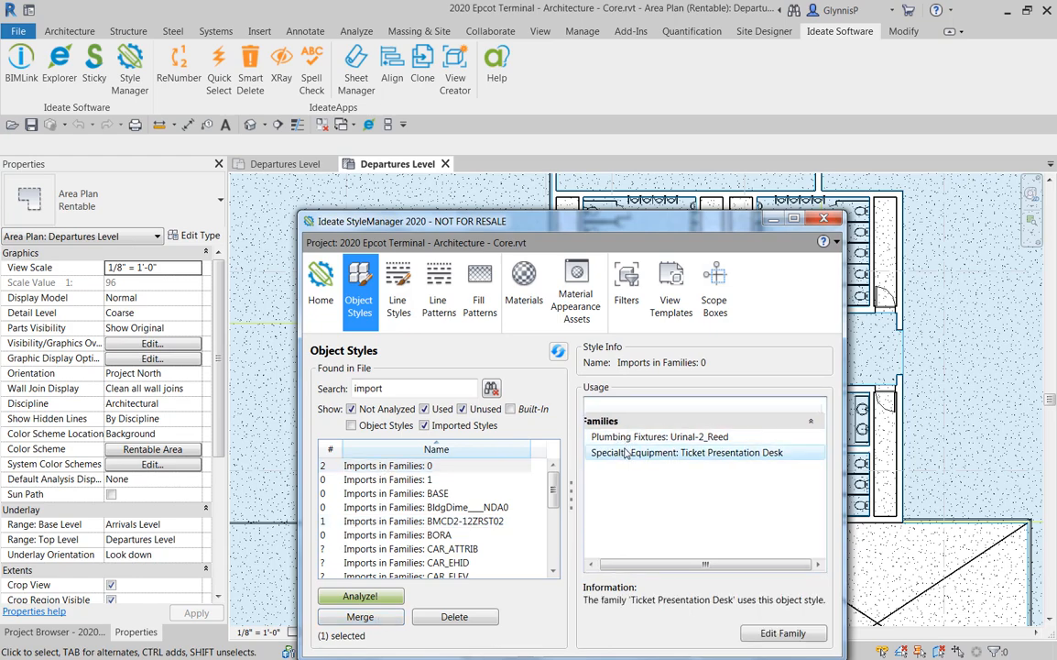
click(423, 520)
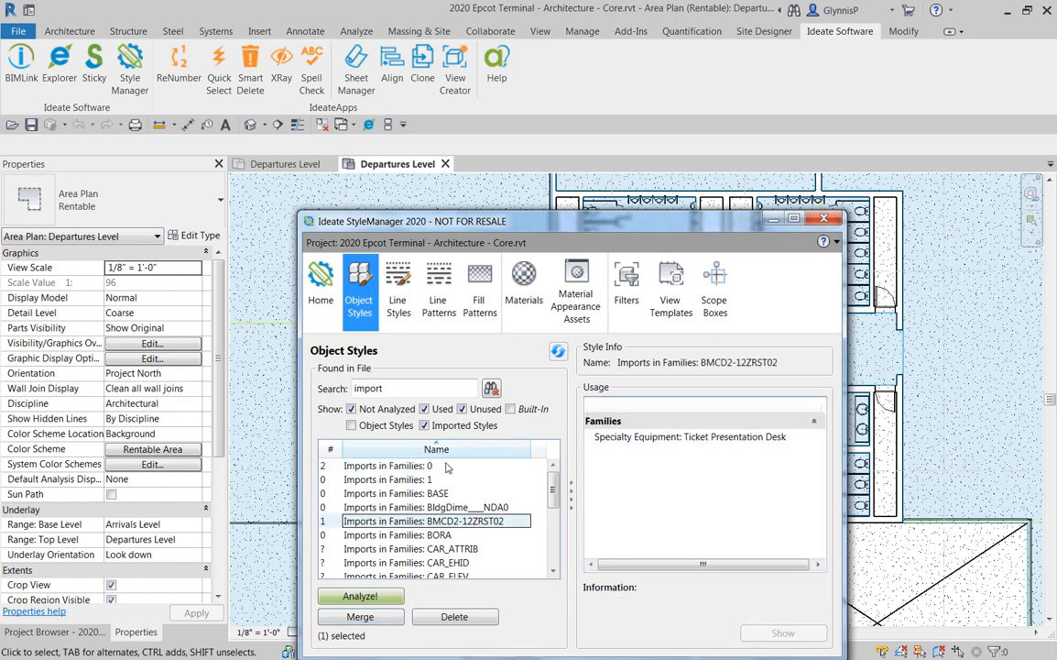
Select both imported styles together and start a merge
click(406, 465)
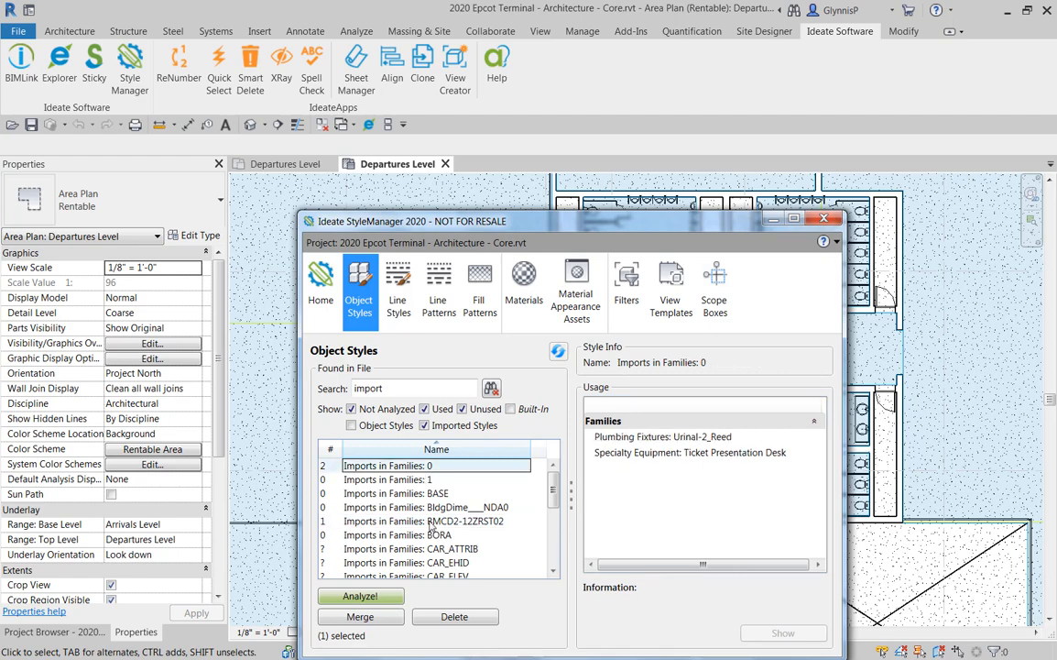
click(360, 615)
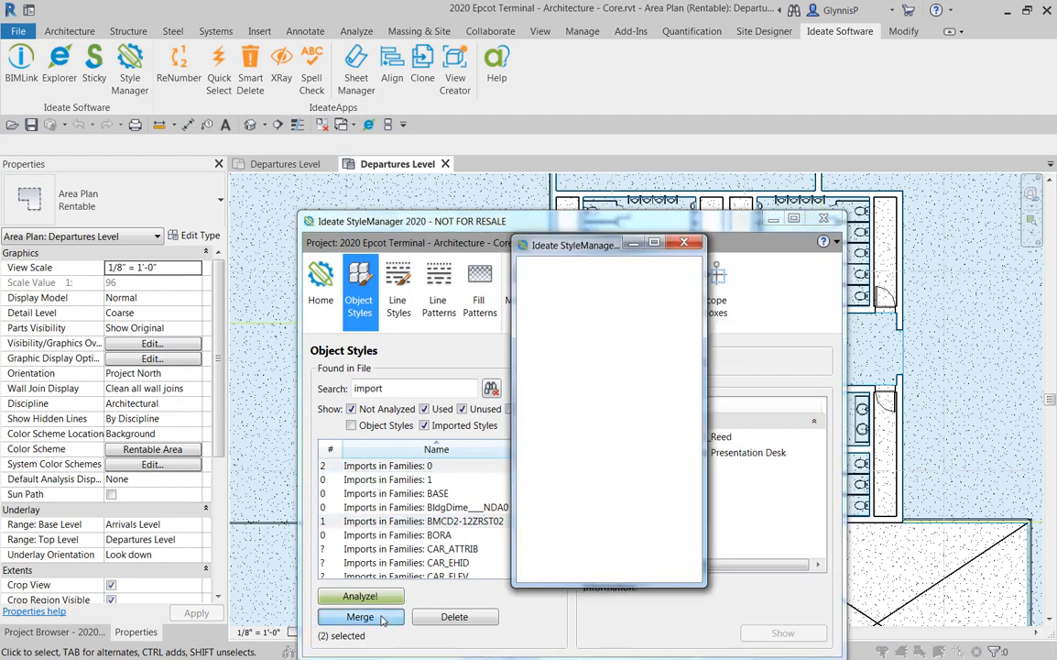
Choose Imports in Families as the target style and merge both imported styles into it
click(359, 615)
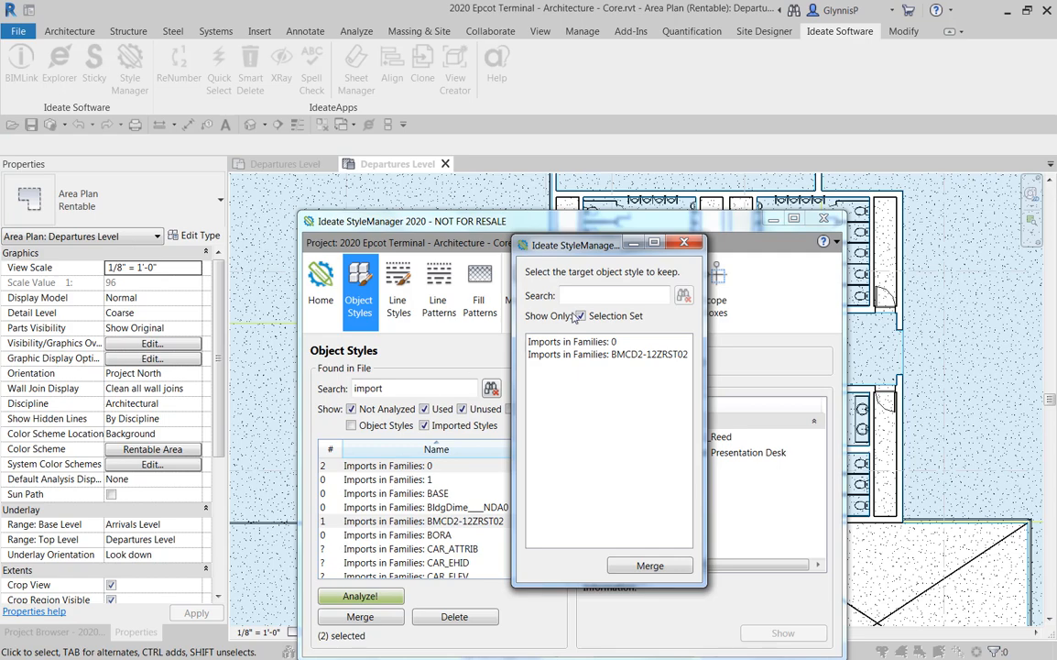
click(579, 315)
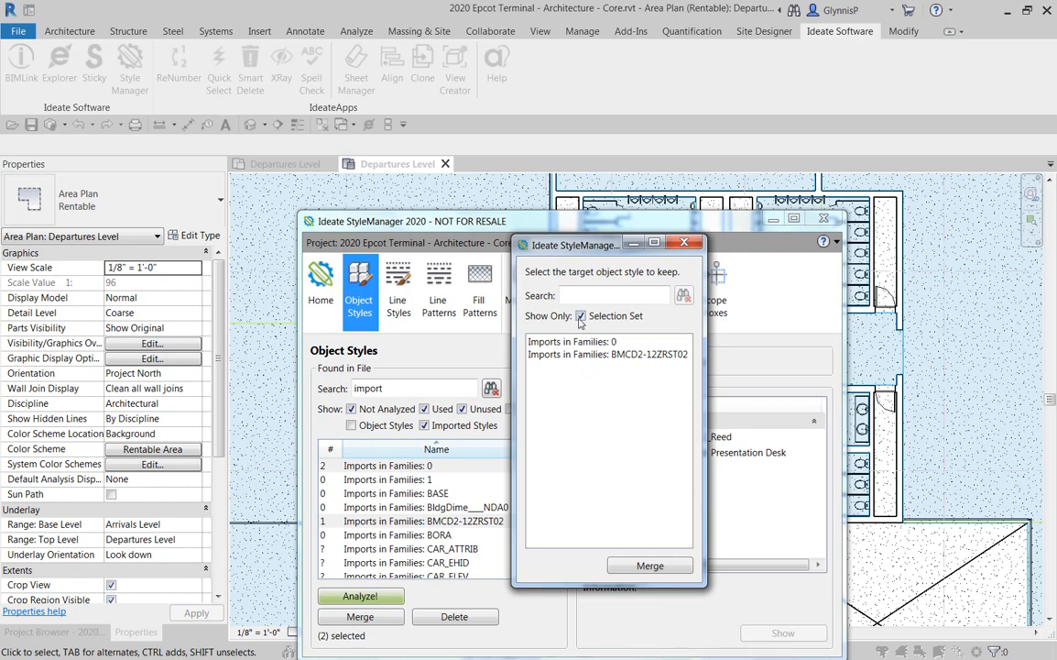
click(581, 315)
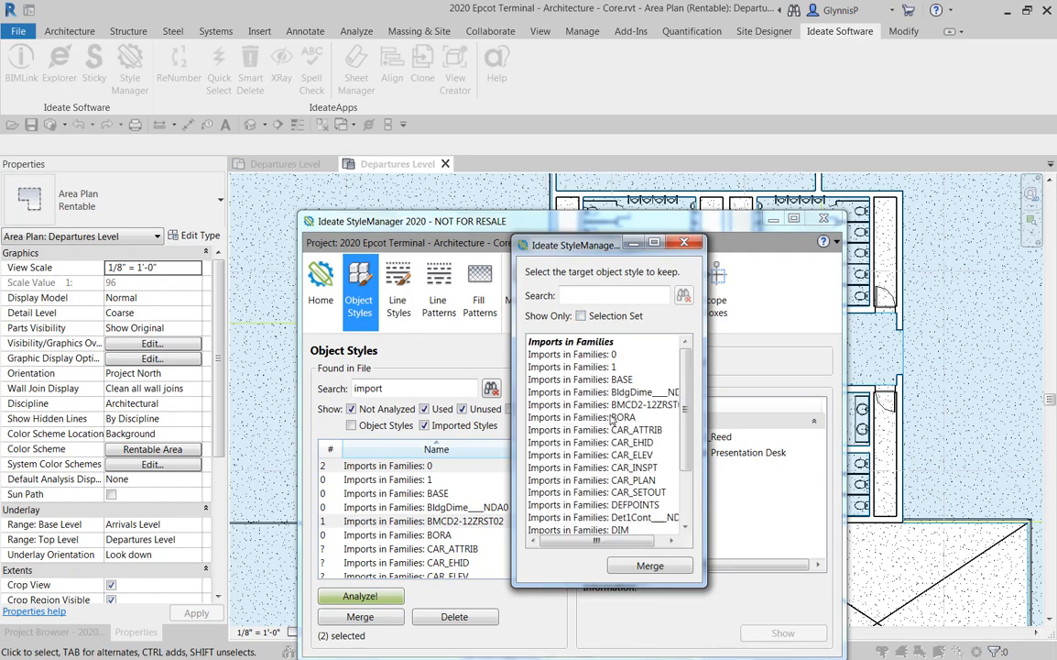
scroll(down, 3)
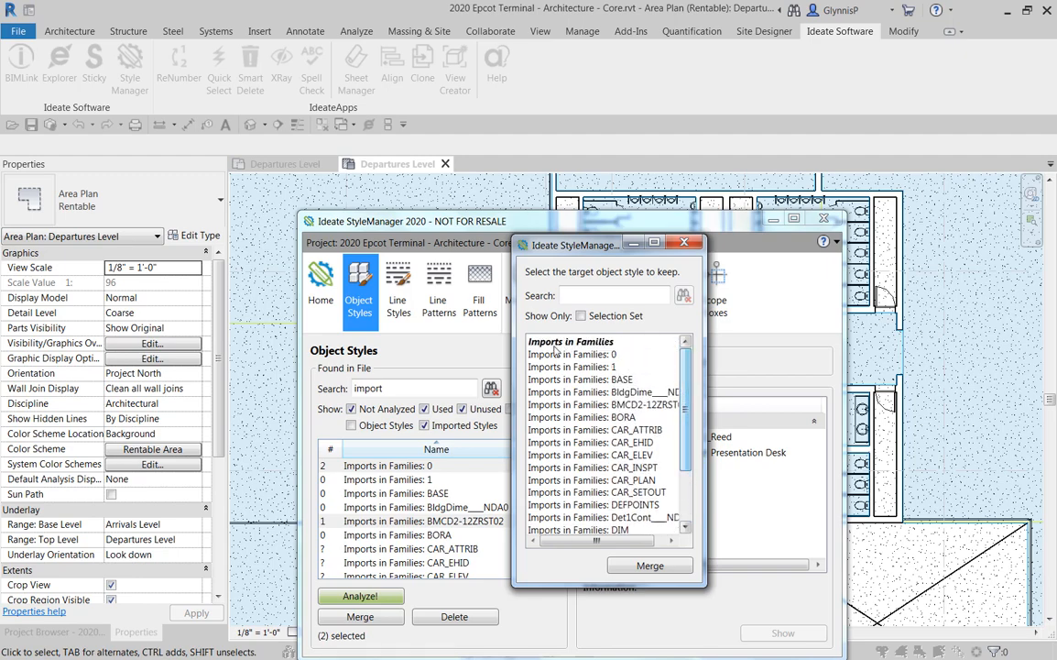
click(572, 341)
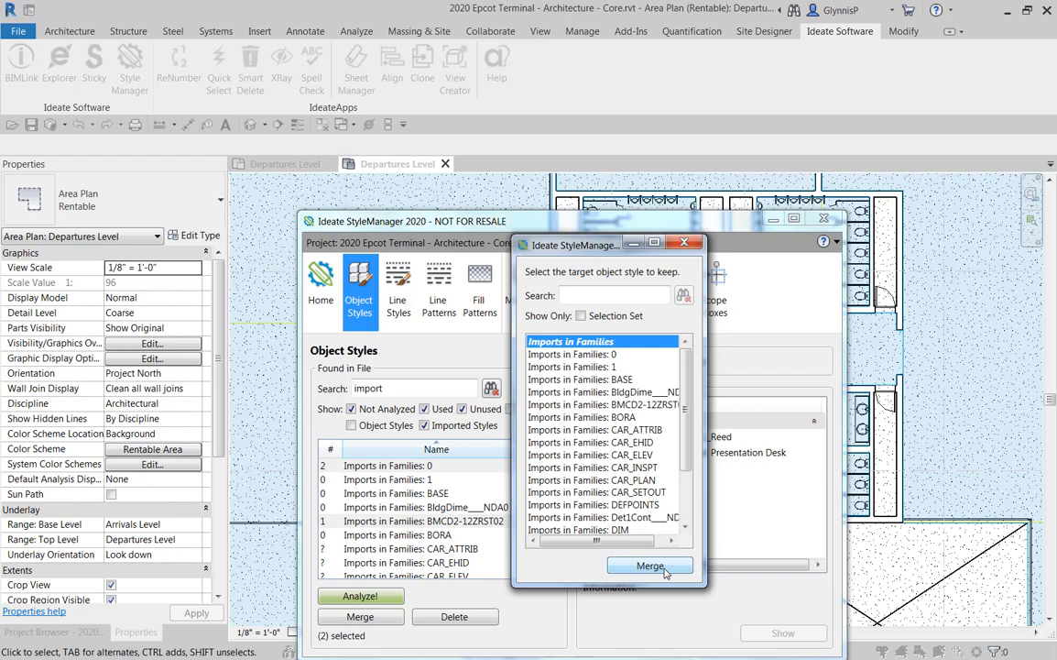
click(649, 564)
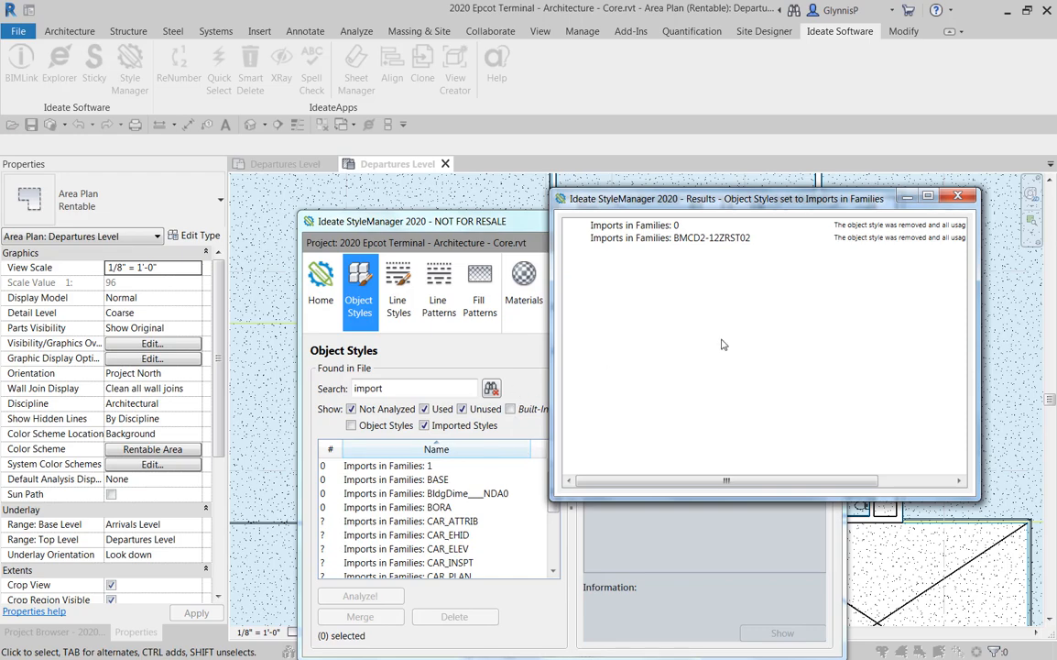
mouse_move(879, 297)
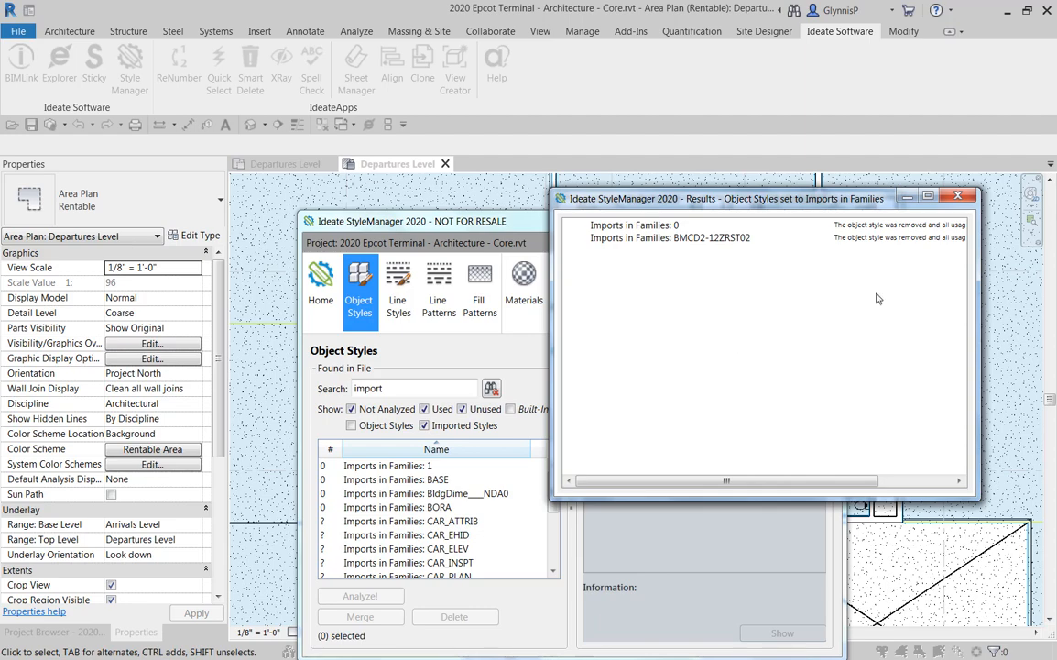
Close the merge results and select the BldgDime imported style in the remaining list
click(956, 194)
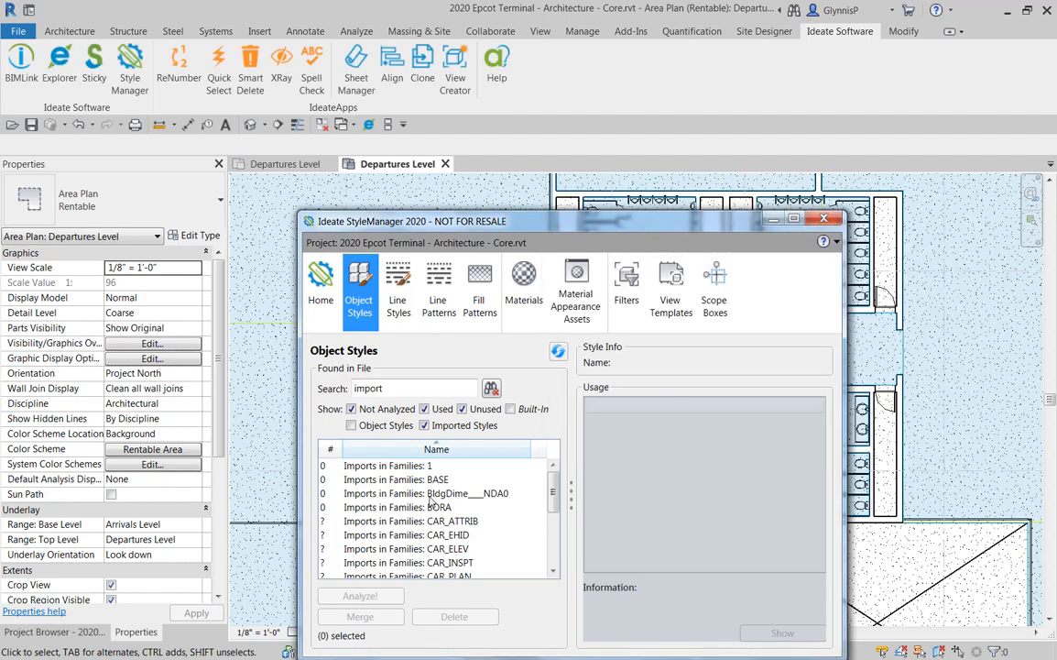
click(432, 493)
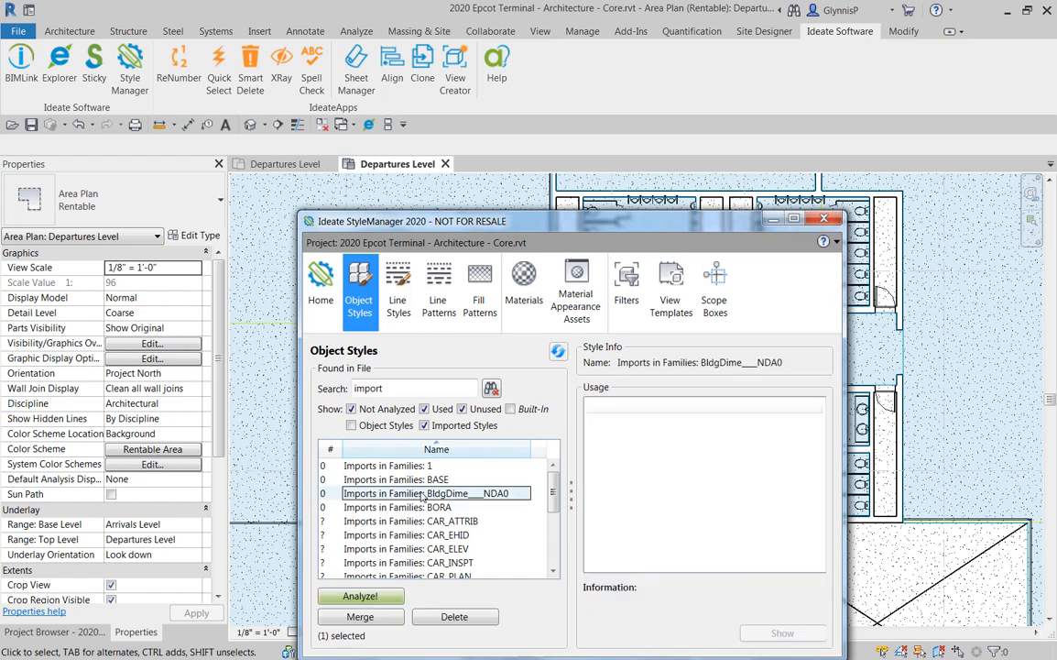
mouse_move(422, 535)
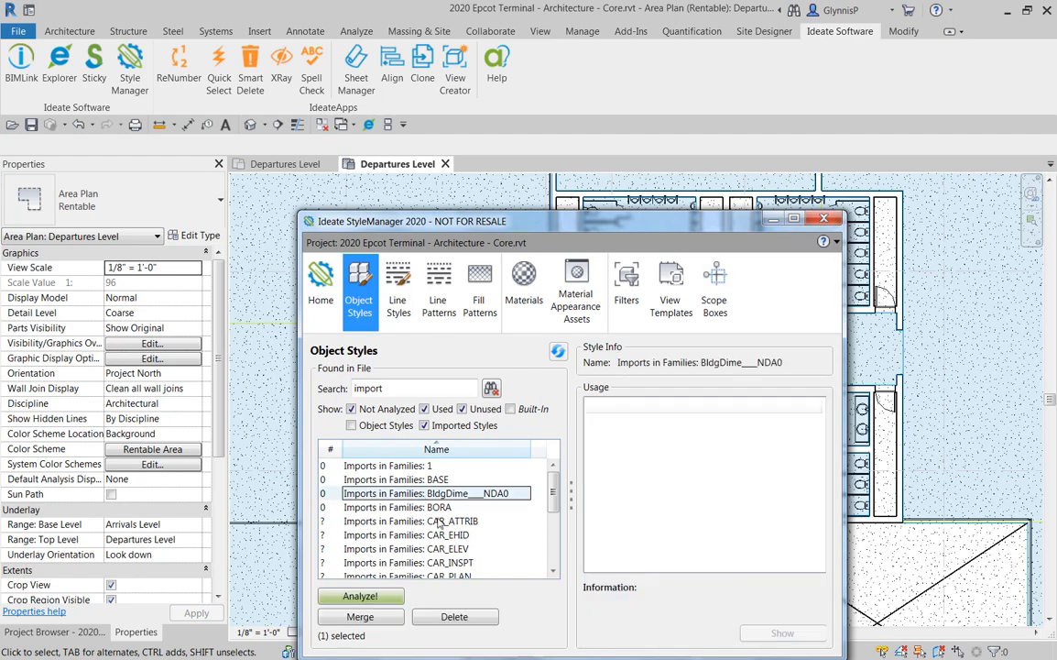
click(403, 465)
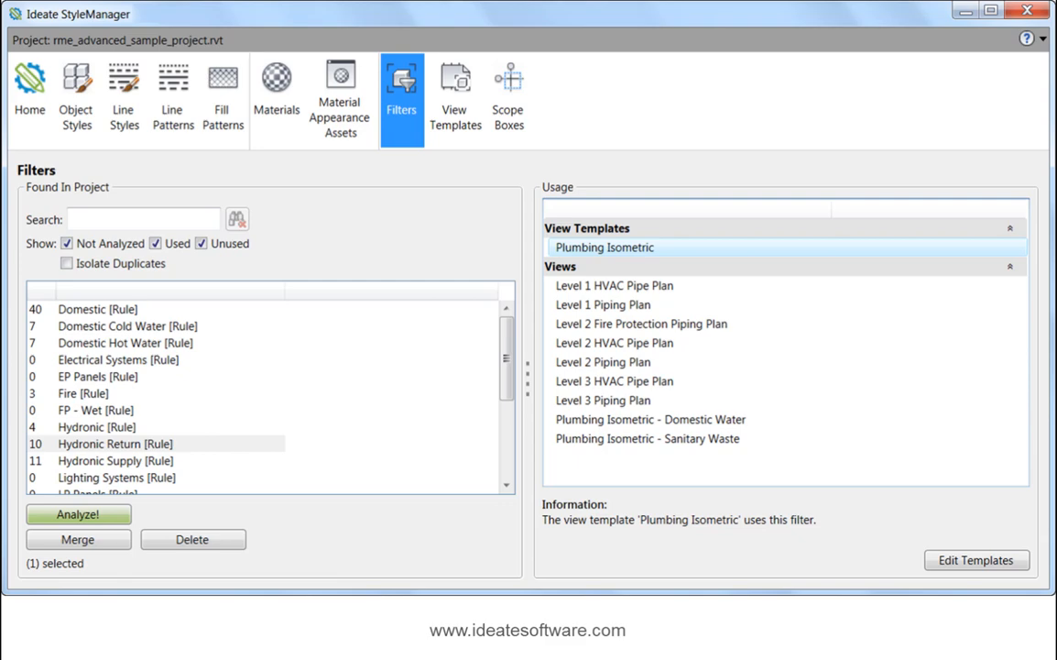
Switch to the View Templates list and select the General Notes template to see its views
click(456, 95)
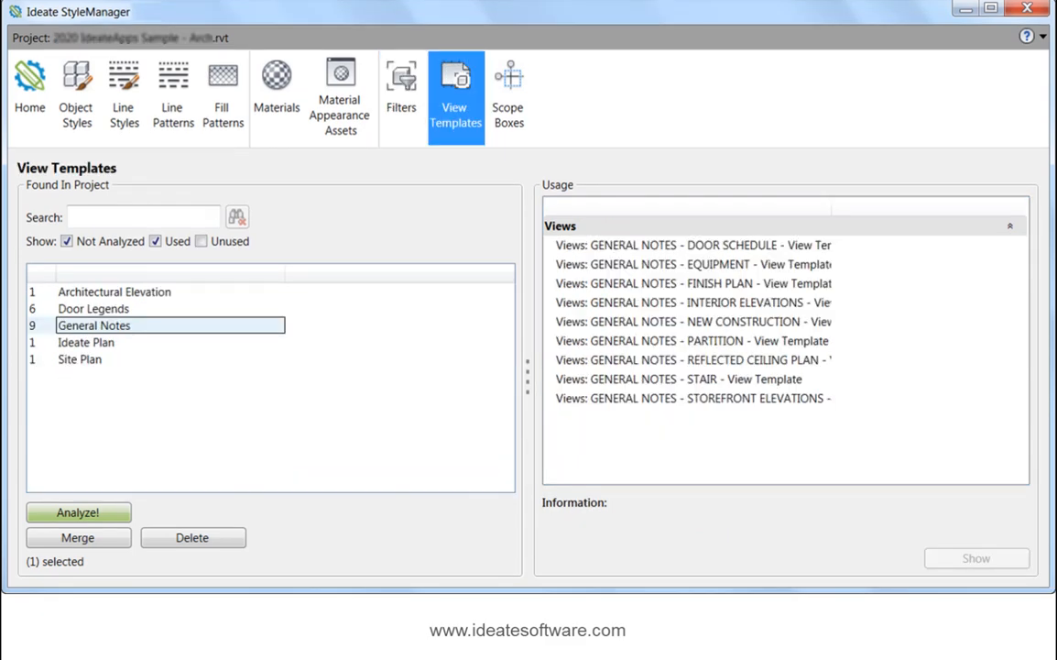
click(510, 91)
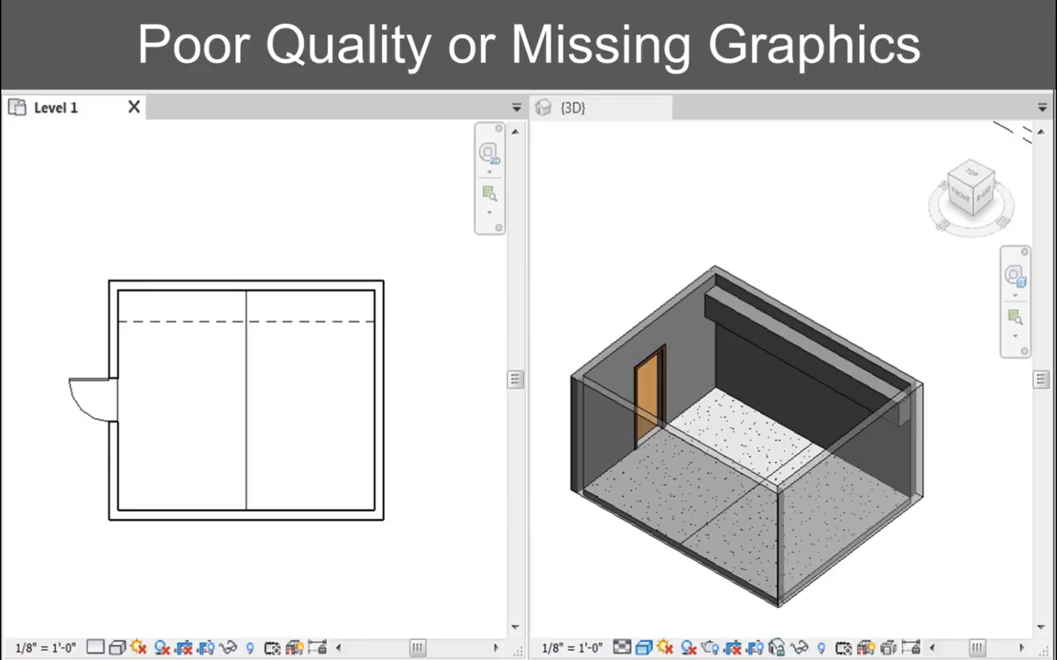
Delete the HIDDEN-LNS-MINE subcategory and confirm with Yes
click(634, 495)
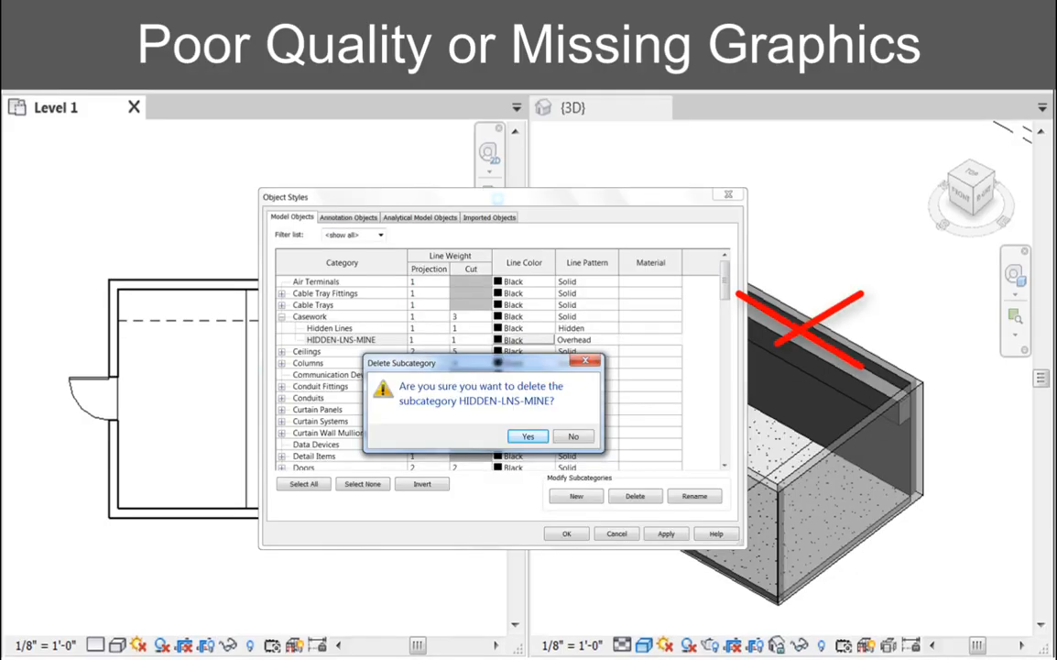
click(527, 436)
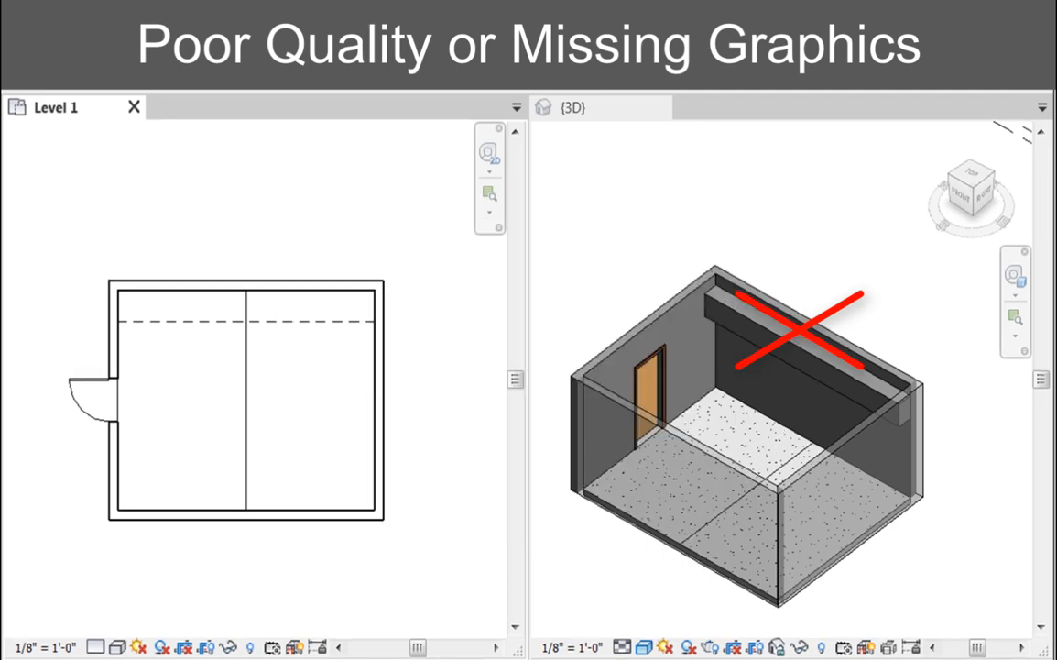